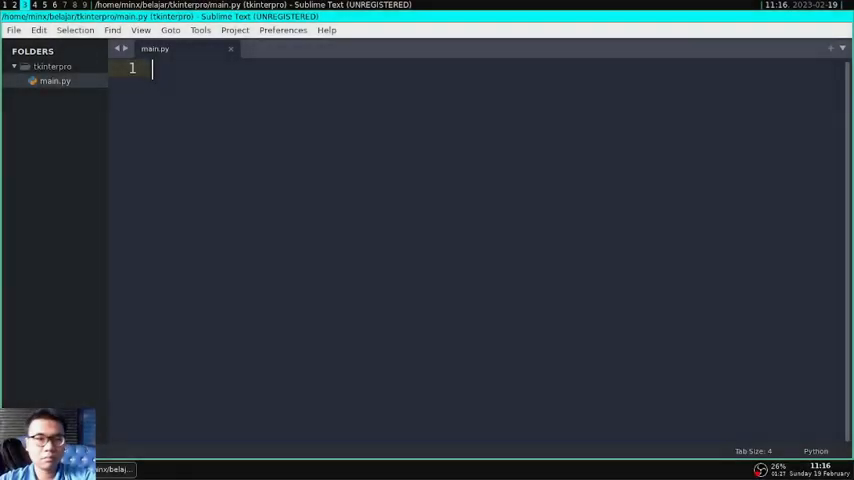
Import tkinter as tk and create the root window with tk.Tk()
text(impo)
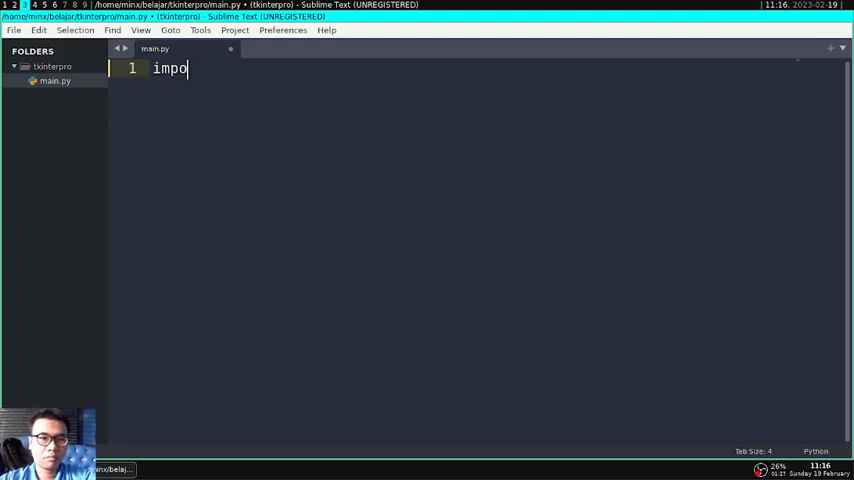
text(rt tkinter as tk)
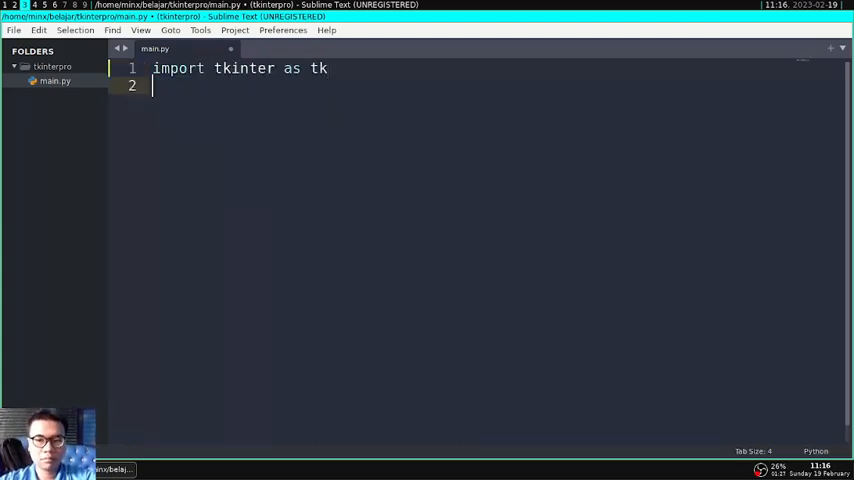
text(root =)
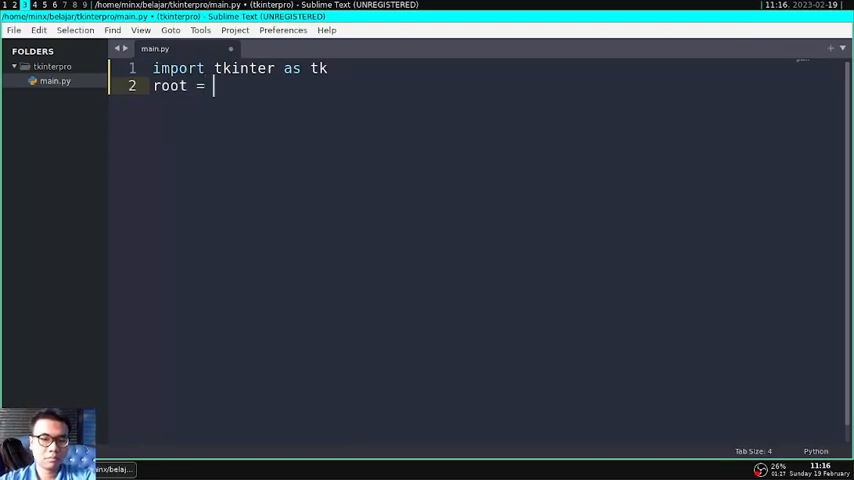
text(tk.Tk())
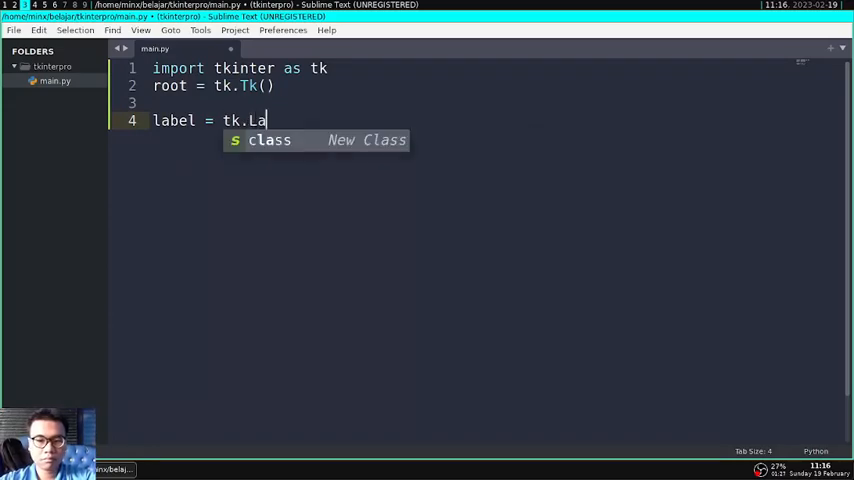
Add a tk.Label reading "My RPM YOUTUBE" in font ("Helvetica", 30)
text(bel(root,tex)
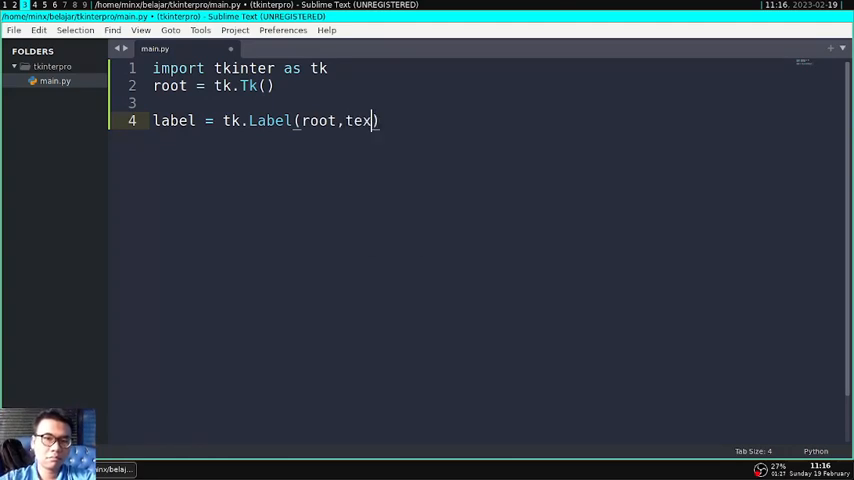
text(t="My")
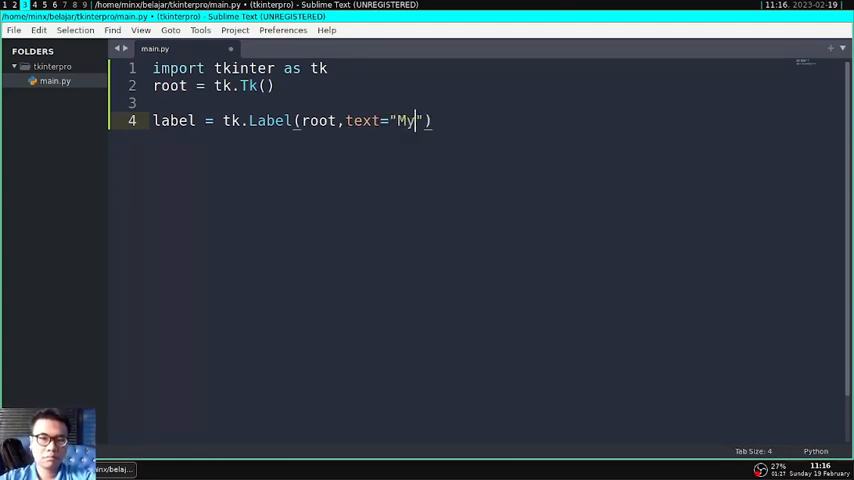
text(RPM YOU)
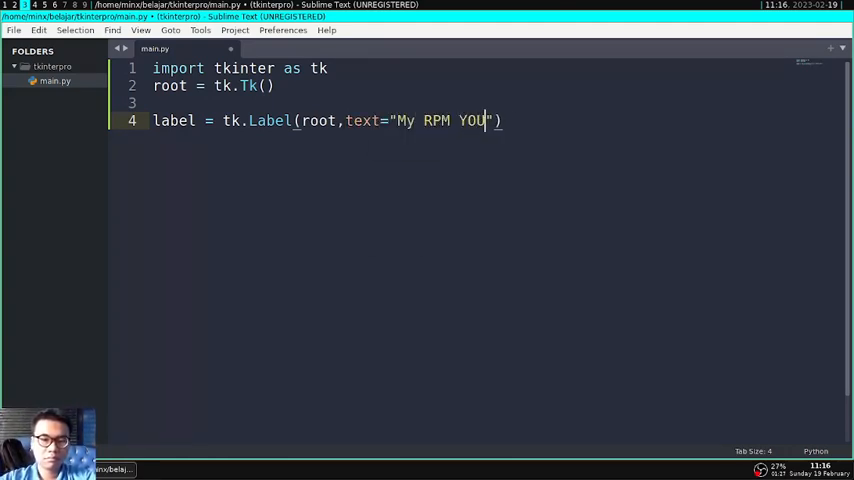
text(TUBE",f)
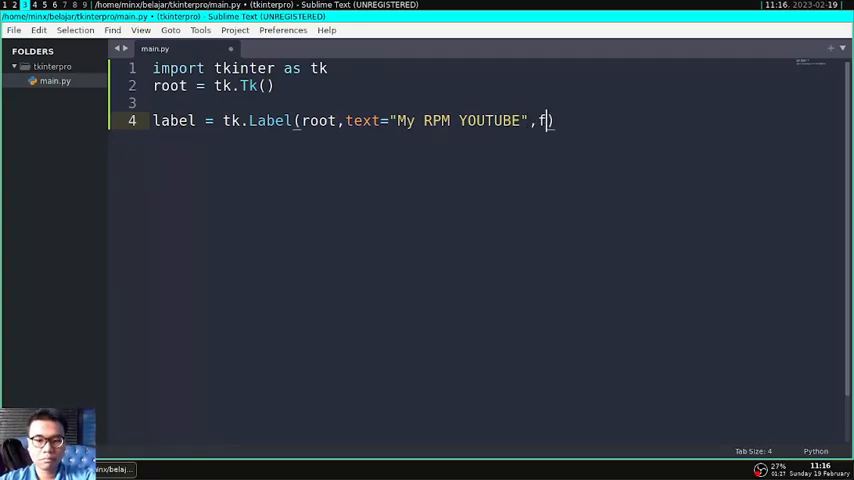
text(ont=()
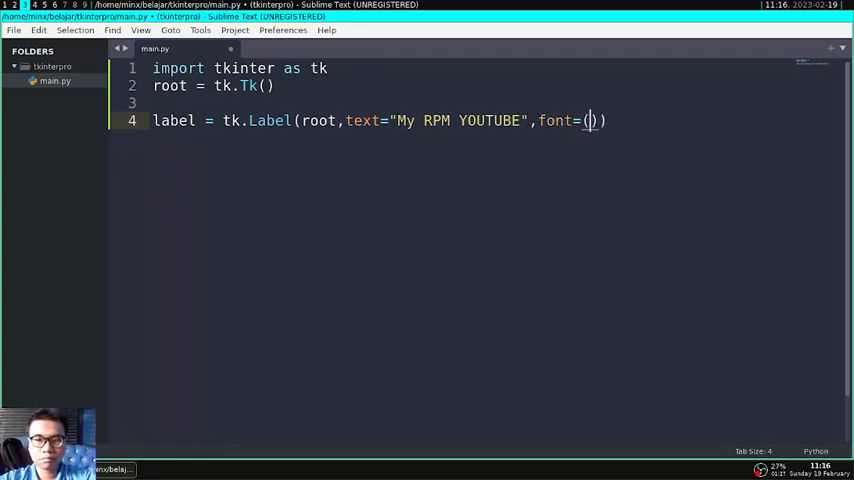
text("Helvetica")
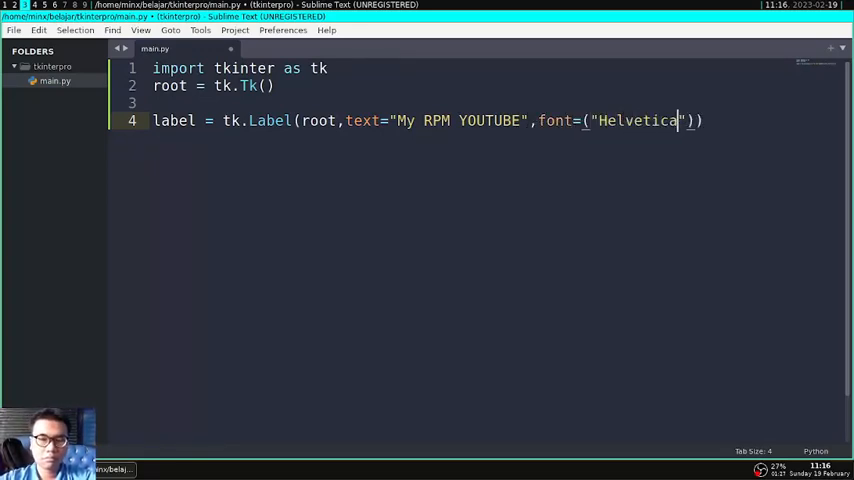
text(,)
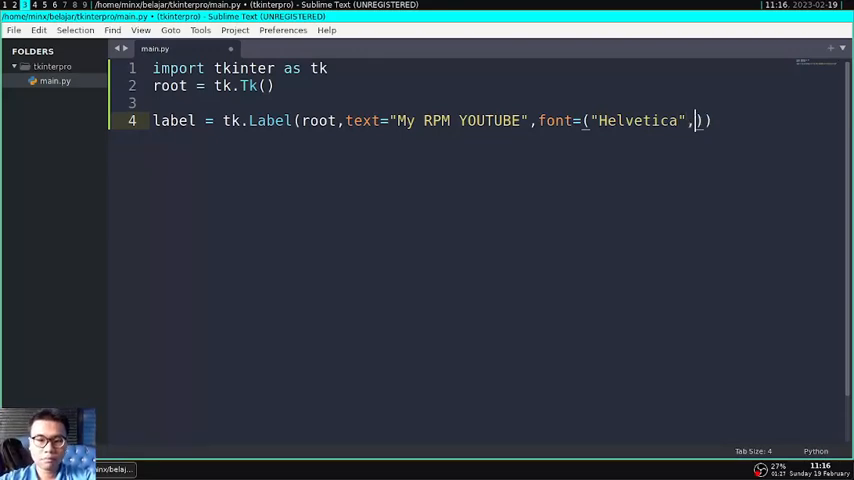
text(30)))
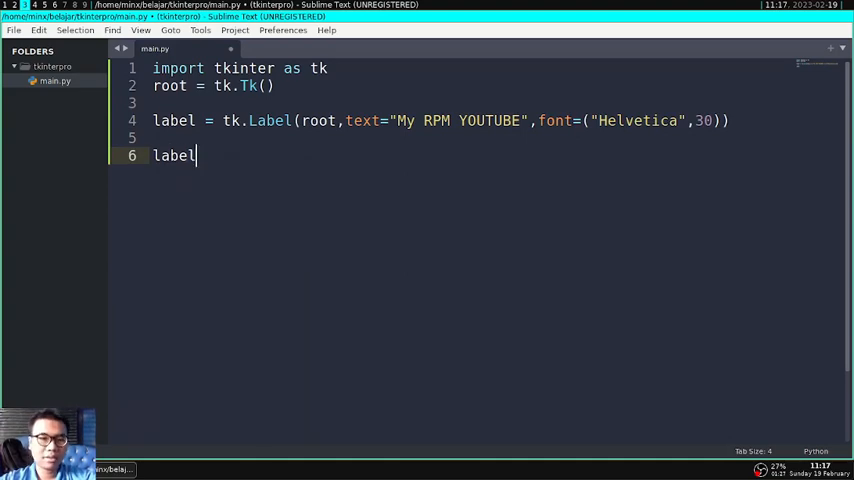
Pack the label, run root.mainloop() under a __main__ guard, and save a new empty setup.py
text(.pack())
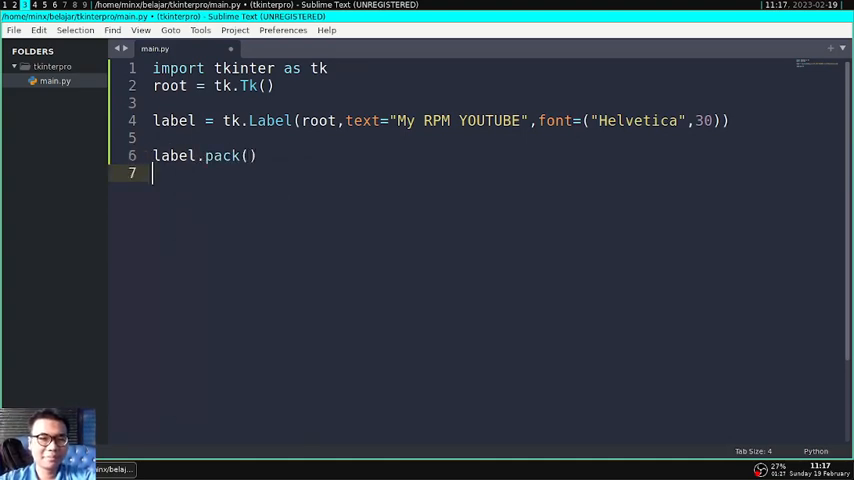
text(if)
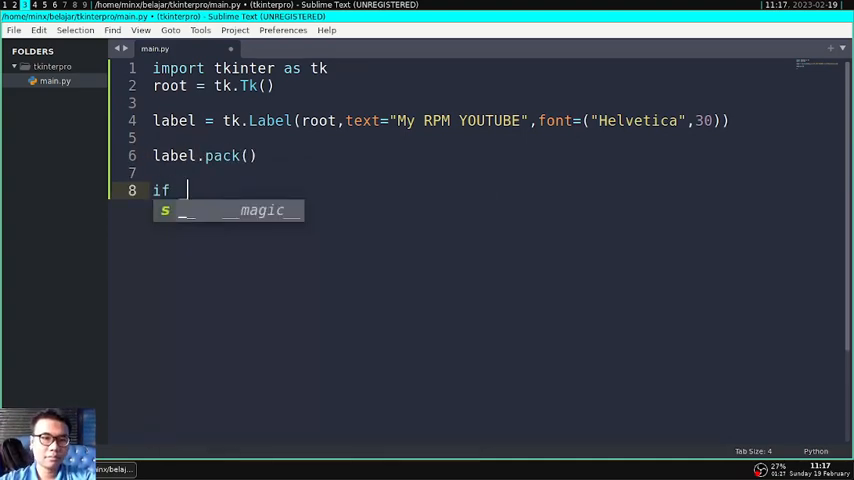
text(__name__ ==)
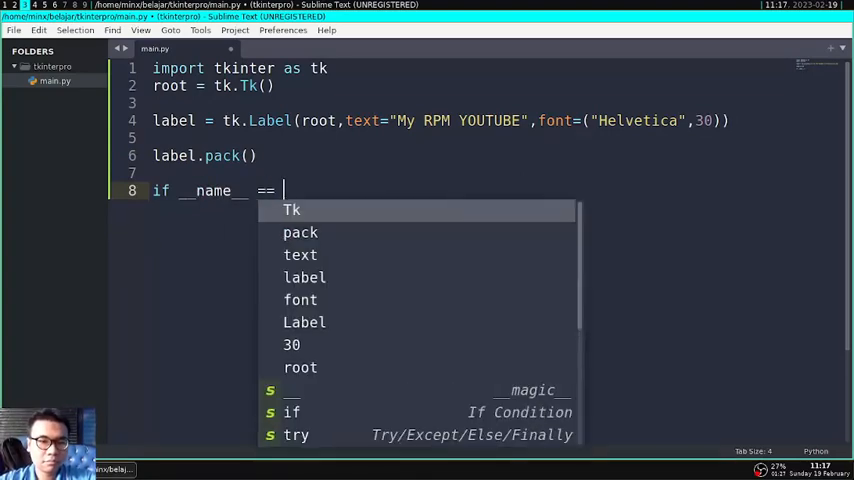
text("__main__":)
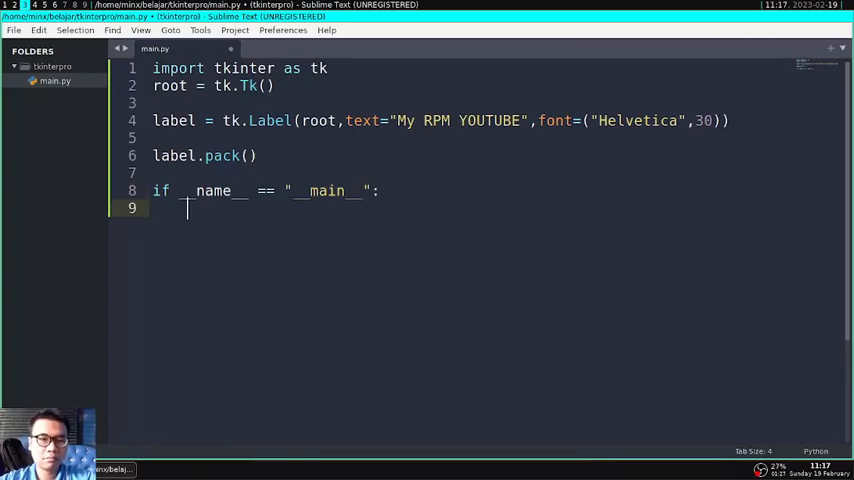
text(r)
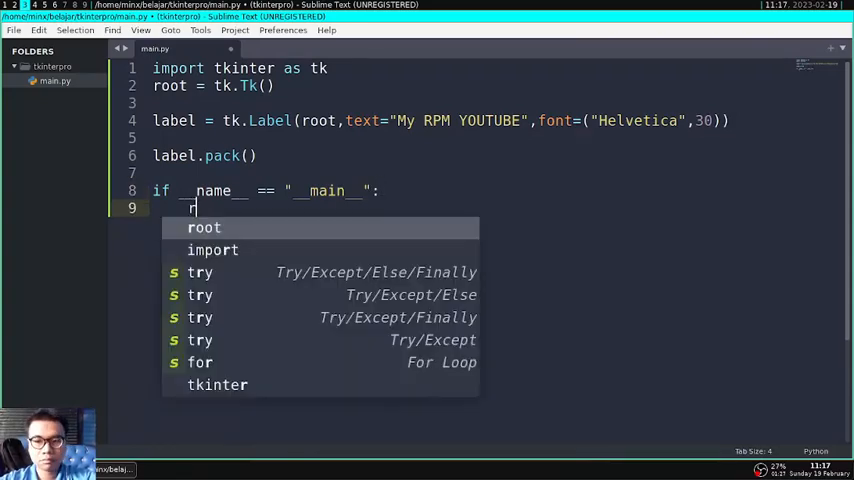
text(oot.mainl)
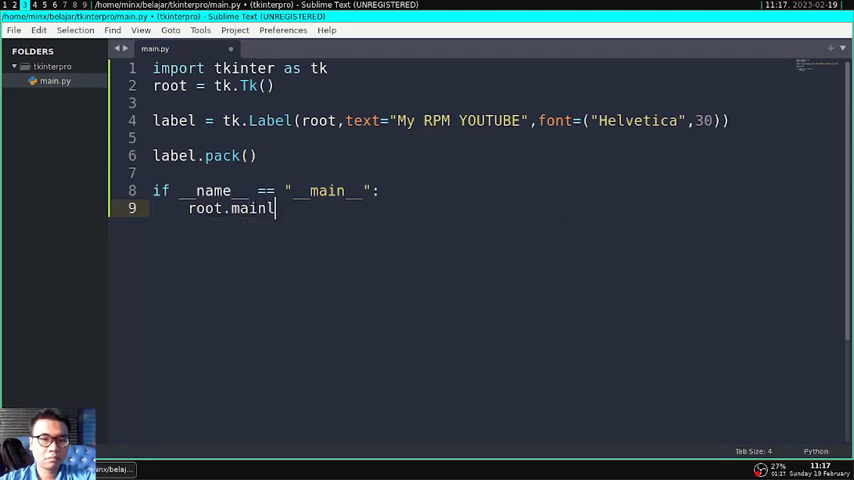
text(oop())
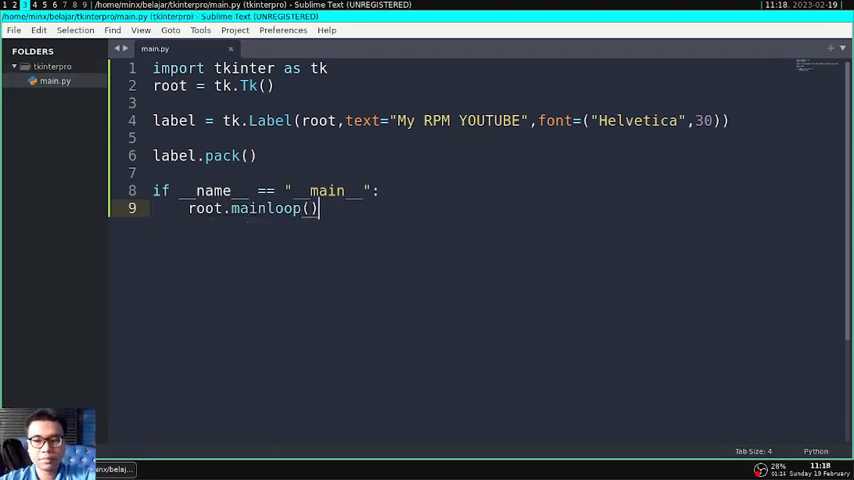
key(ctrl+n)
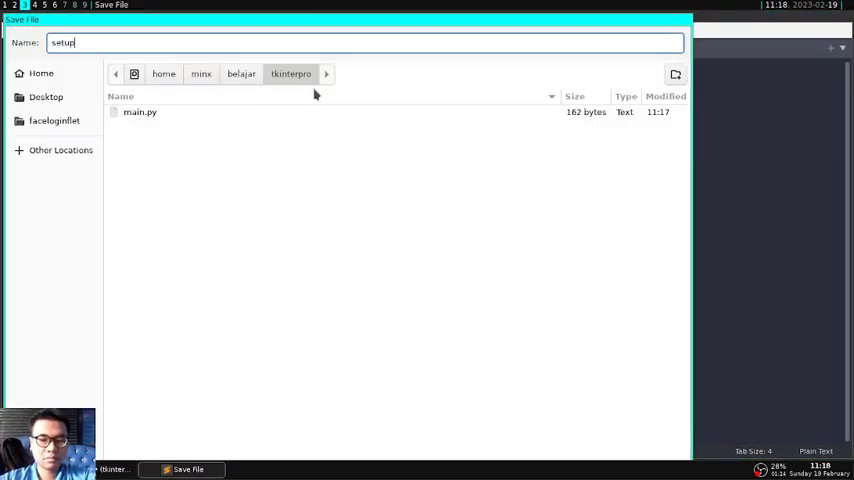
click(188, 469)
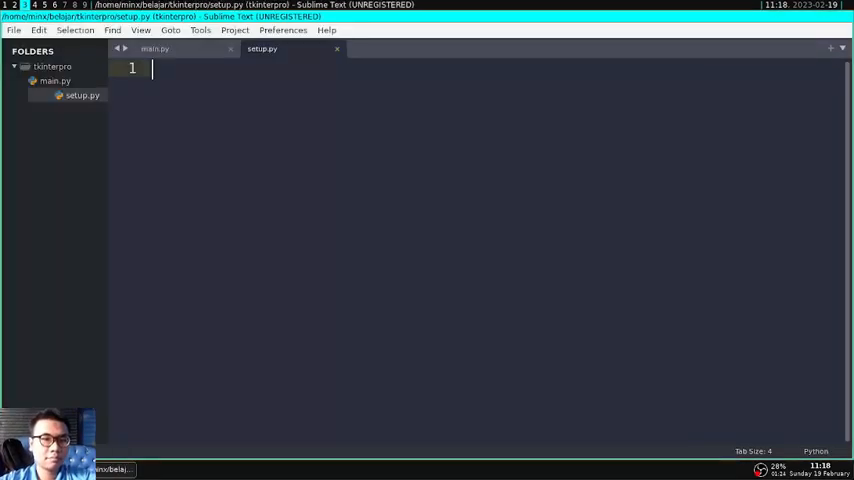
Import setup from setuptools and open a multi-line setup() call with name="my-rpm-youtube"
text(from setupt)
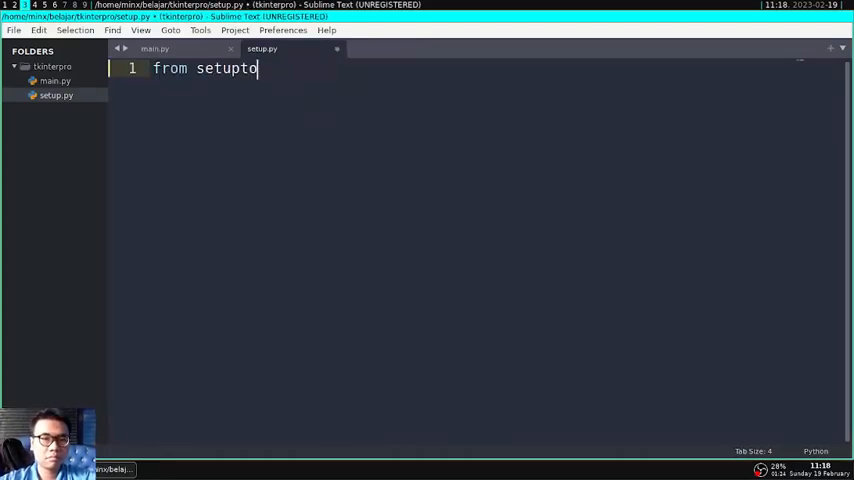
text(ols import)
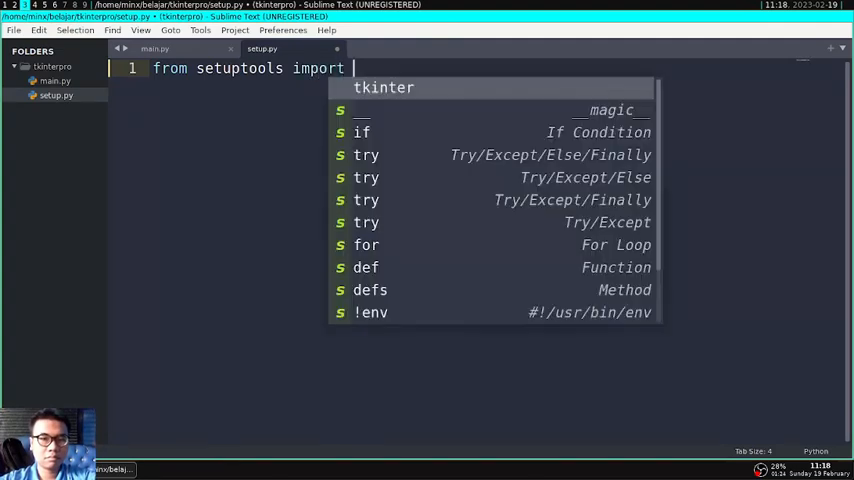
text(setup)
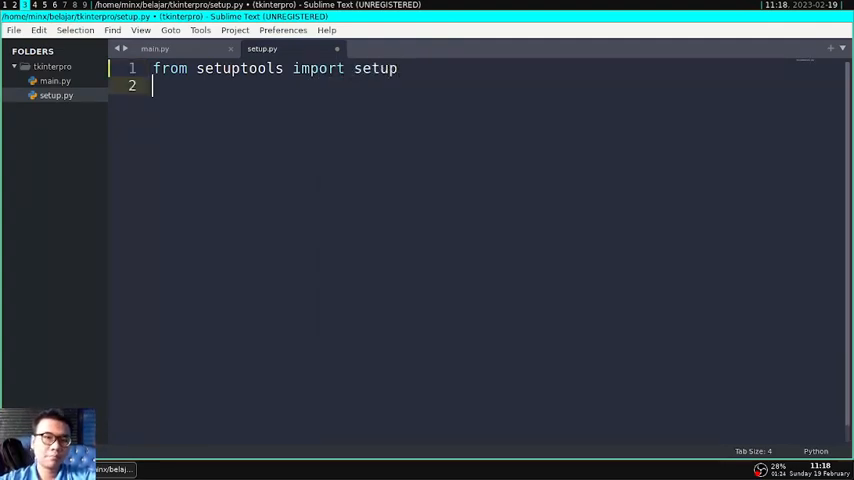
text(setup())
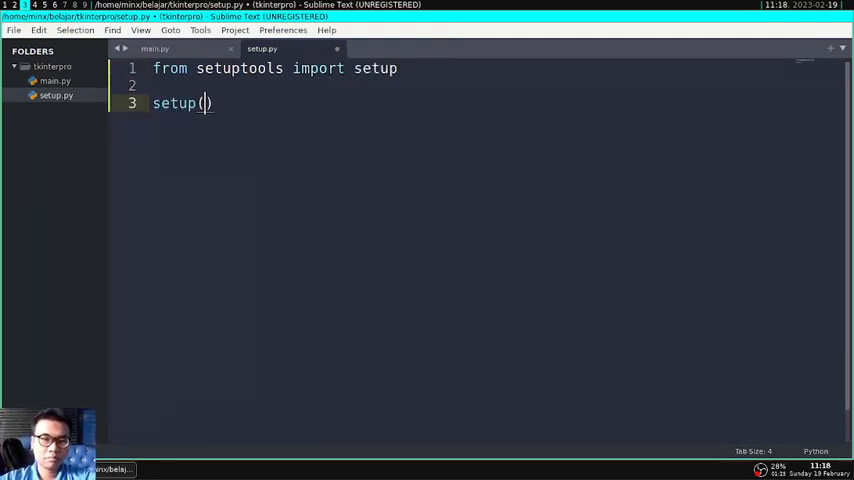
key(enter)
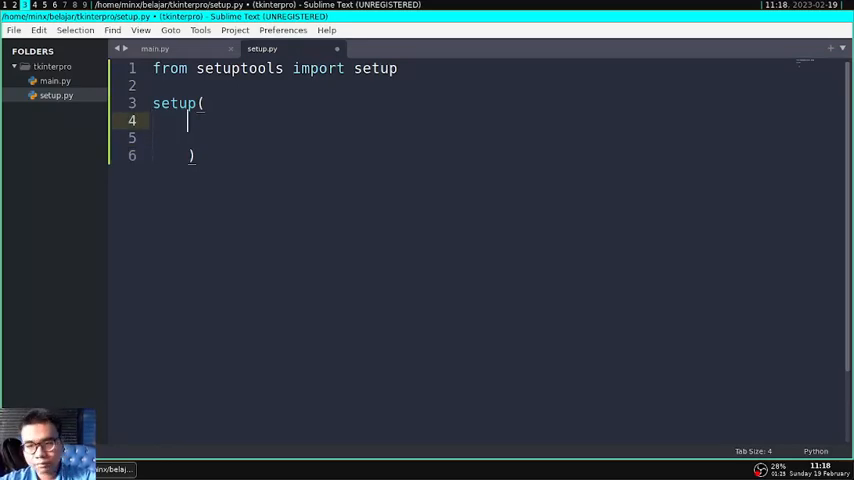
text(name="my")
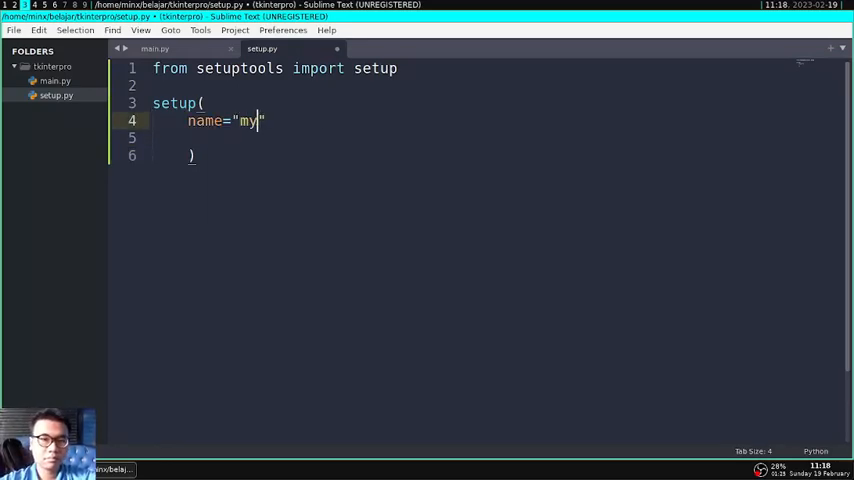
text(-rp)
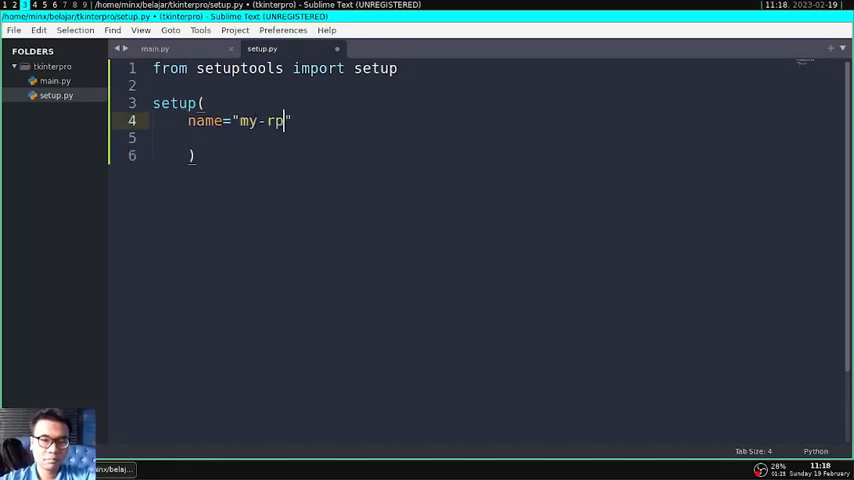
text(m-youtube)
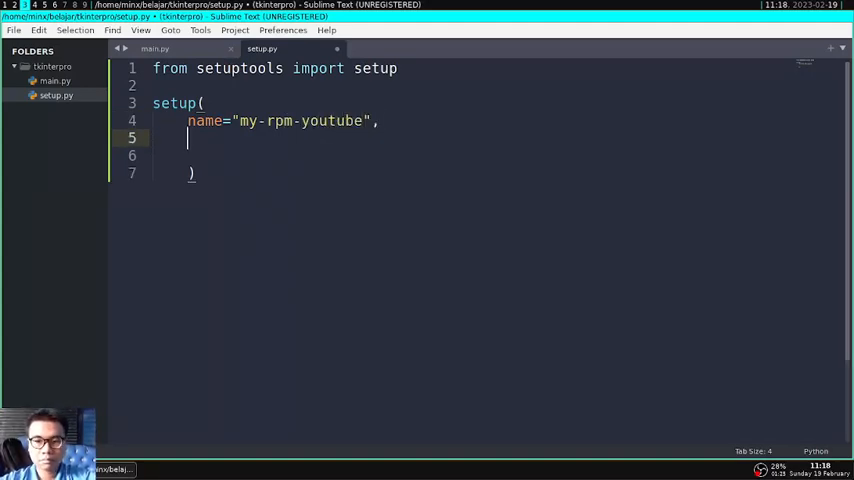
Add version "1.0" and the description "a simple app test only" to setup()
text(version="")
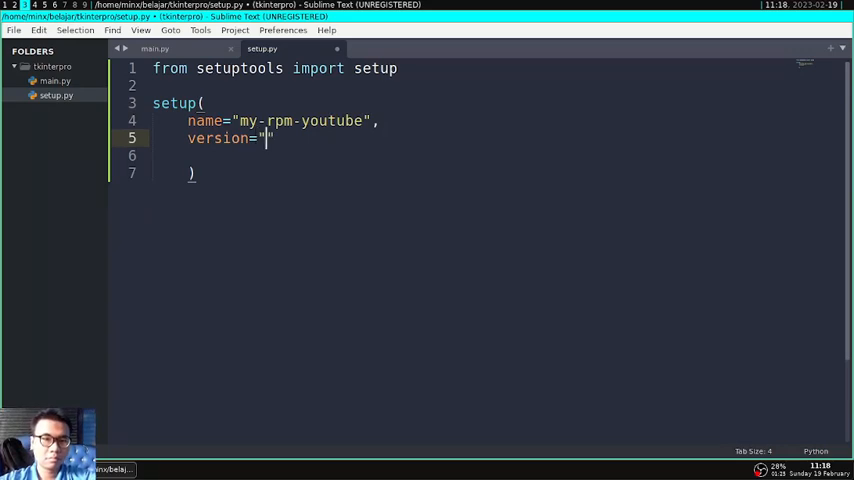
text(1.0",)
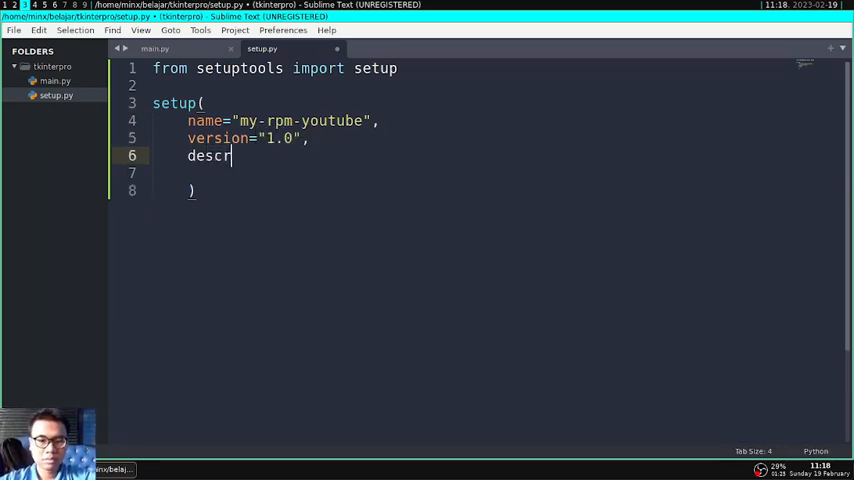
text(iption=)
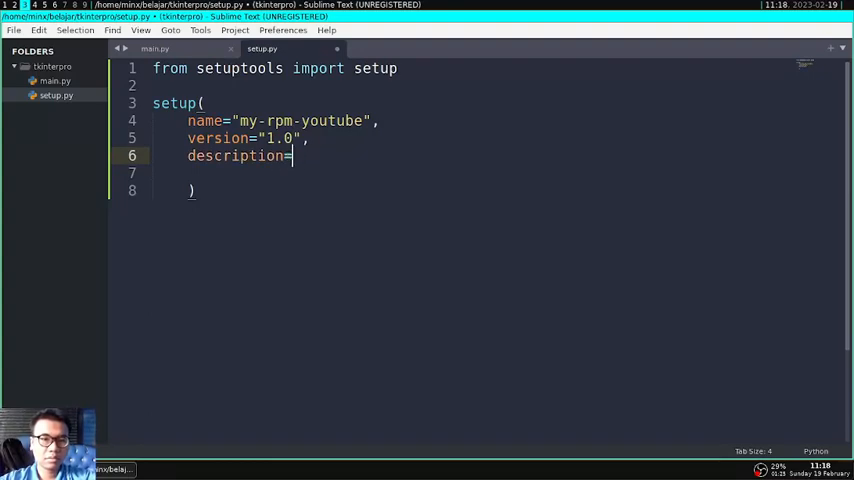
text("")
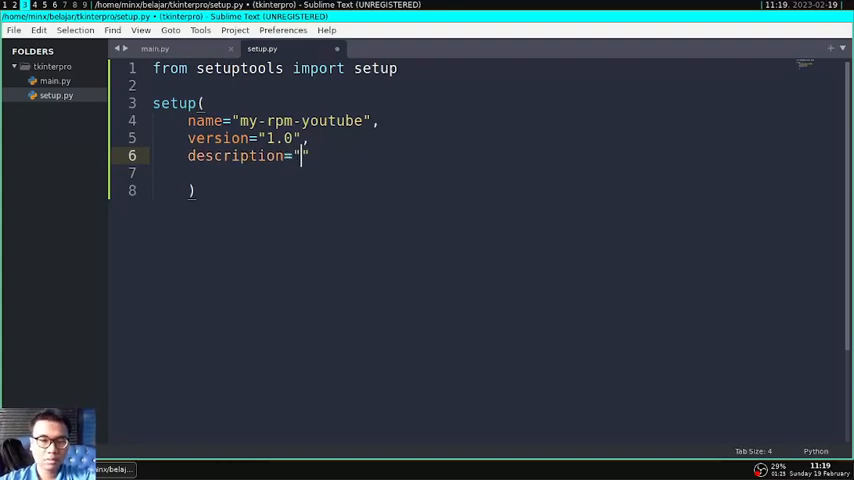
text(a simple)
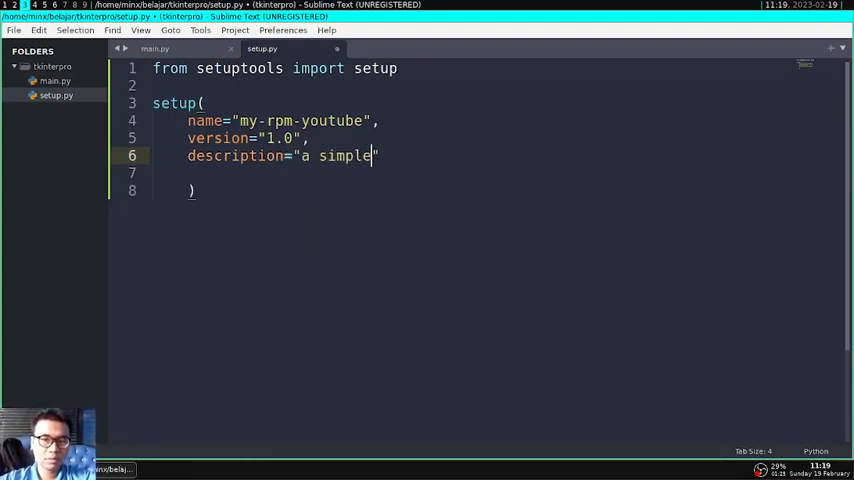
text(app tes)
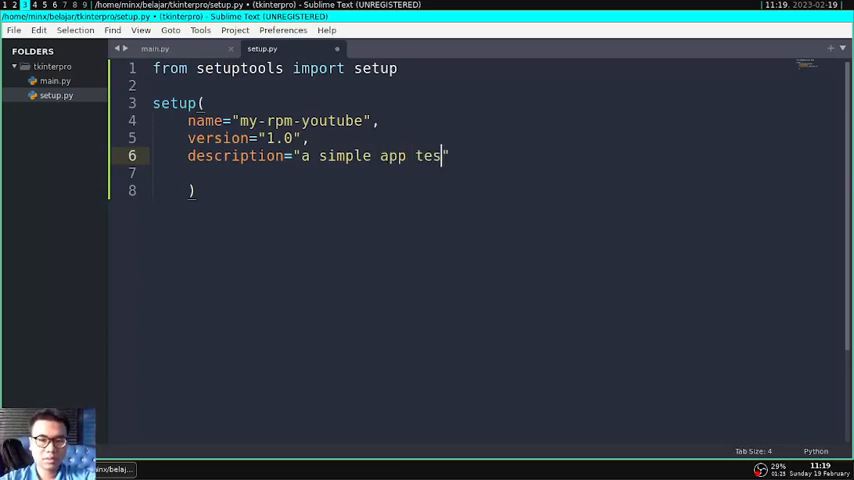
text(t only",)
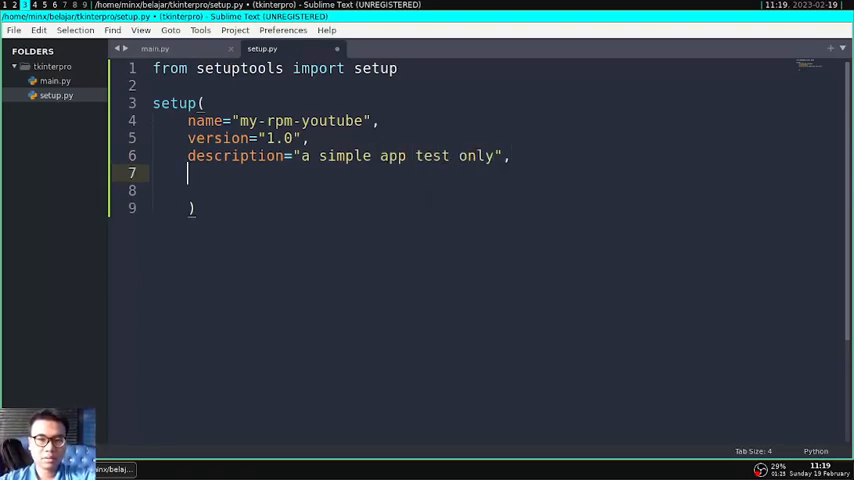
text(author="")
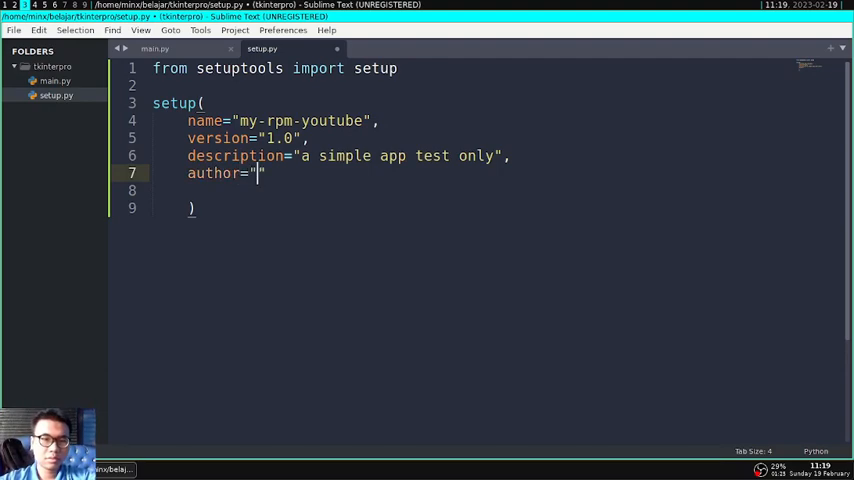
text(you authoe)
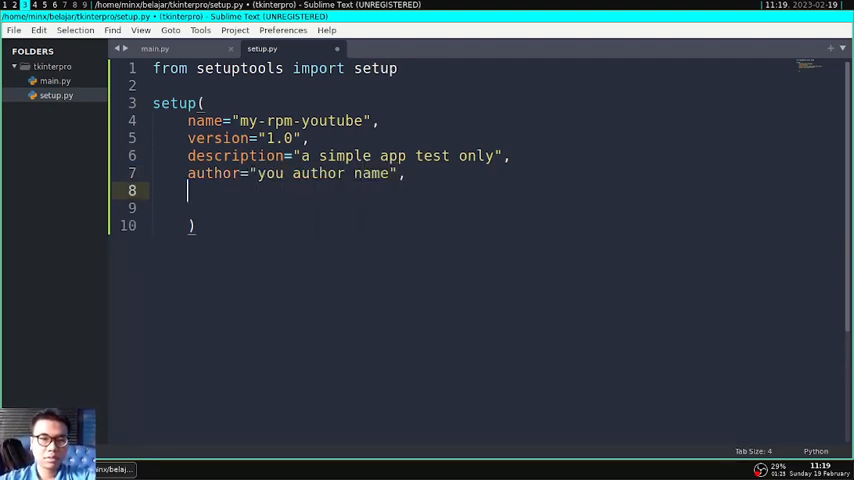
text(author_em)
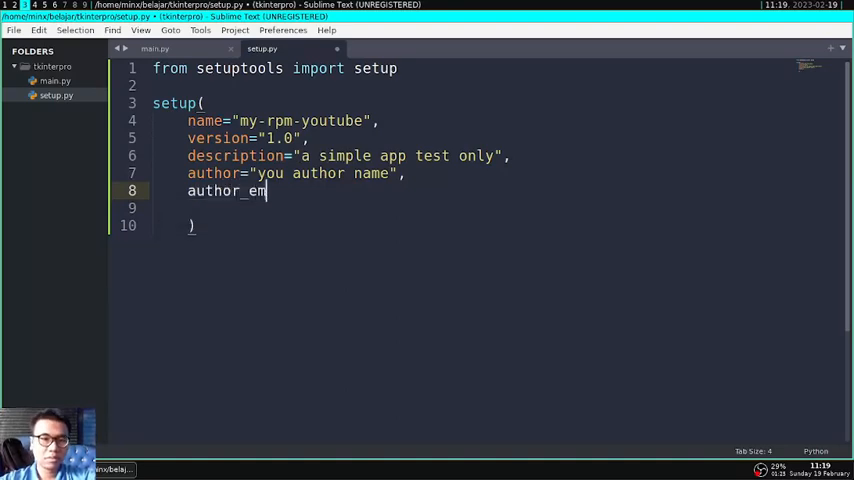
text(ail=")
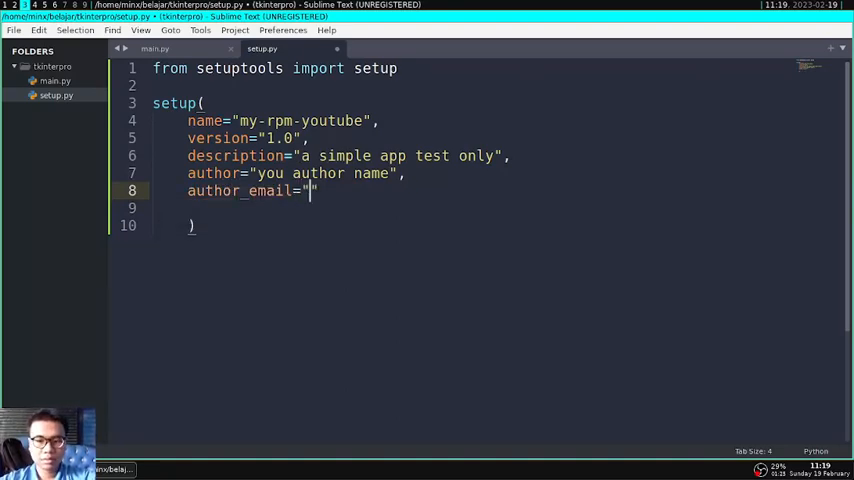
text(youemail@)
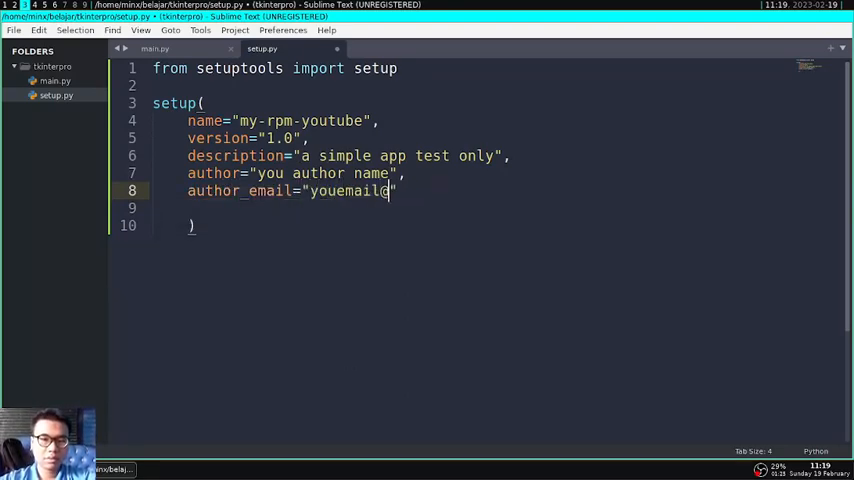
text(gmail.com",)
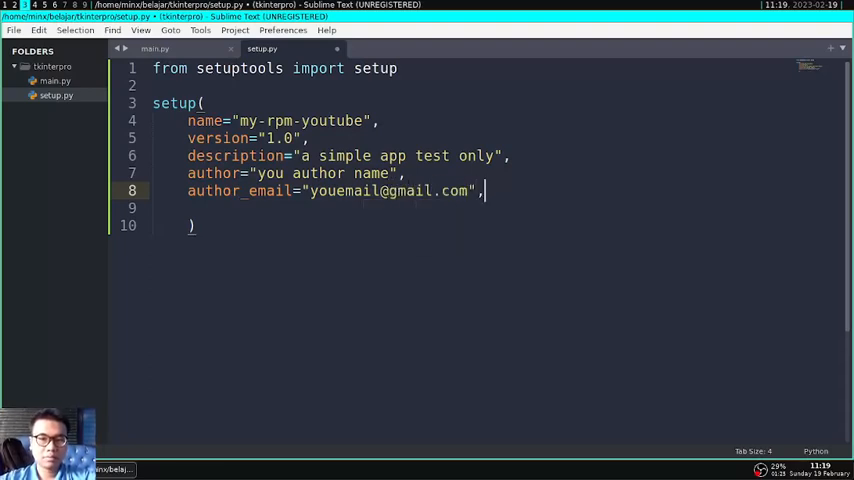
Add install_requires=['tkinter'] and scripts=['main.py'], then save setup.py
text(install)
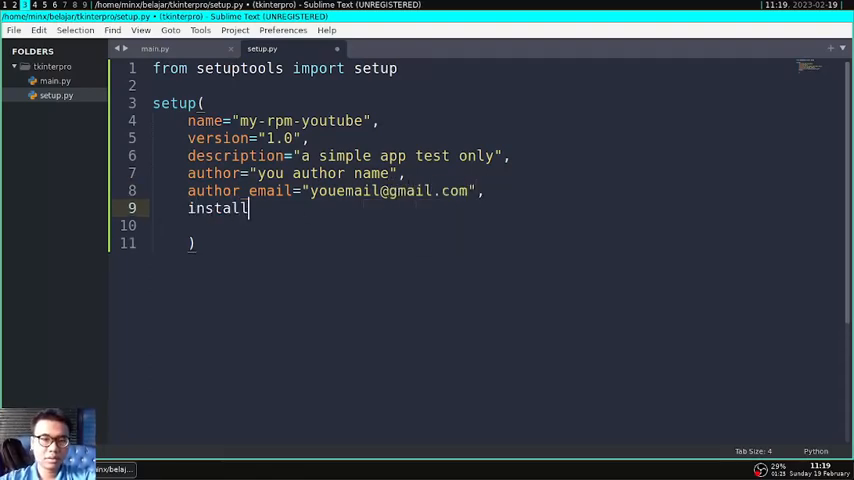
text(_required=[])
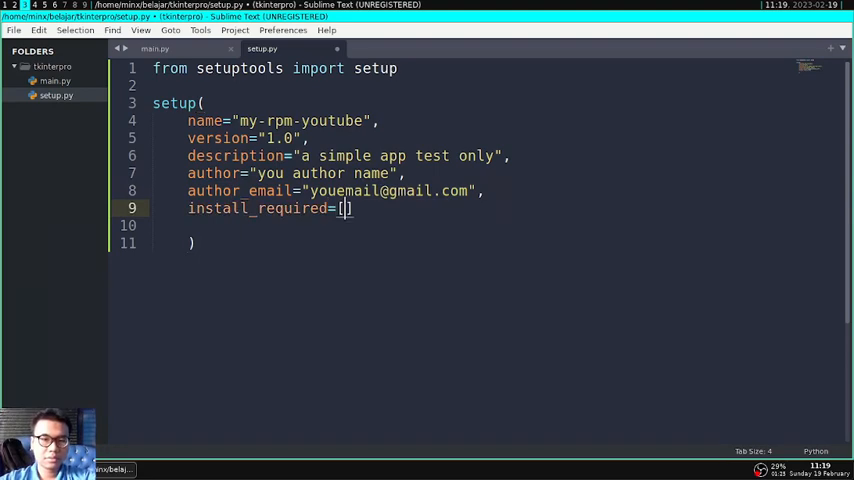
text('tkinter')
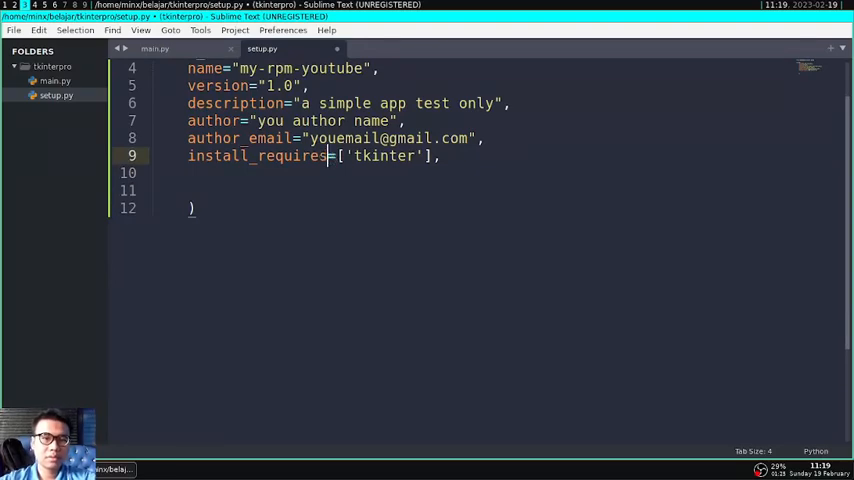
text(scr)
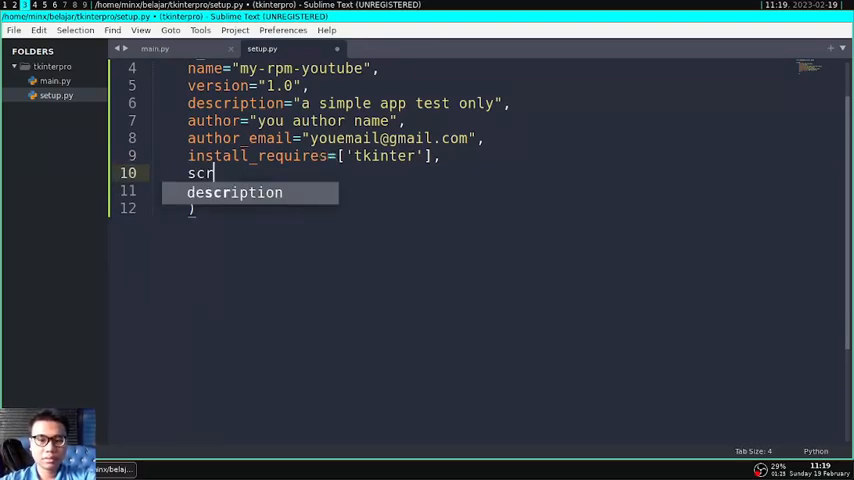
text(ipts=[])
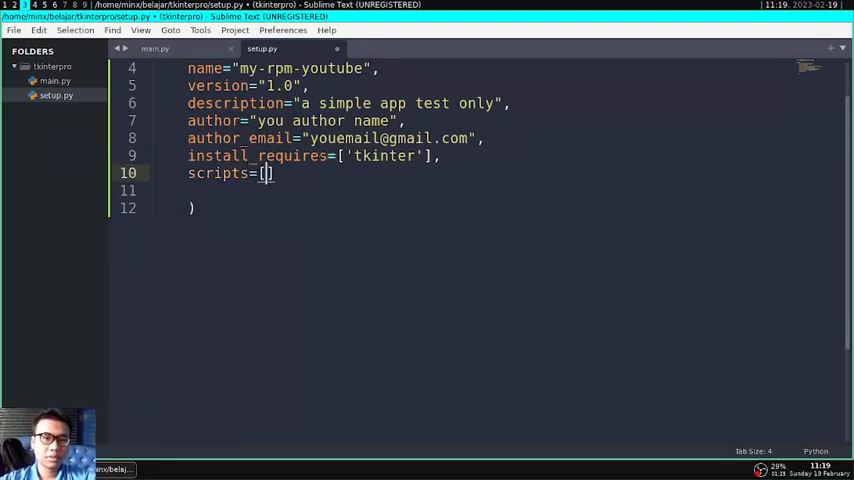
text('main')
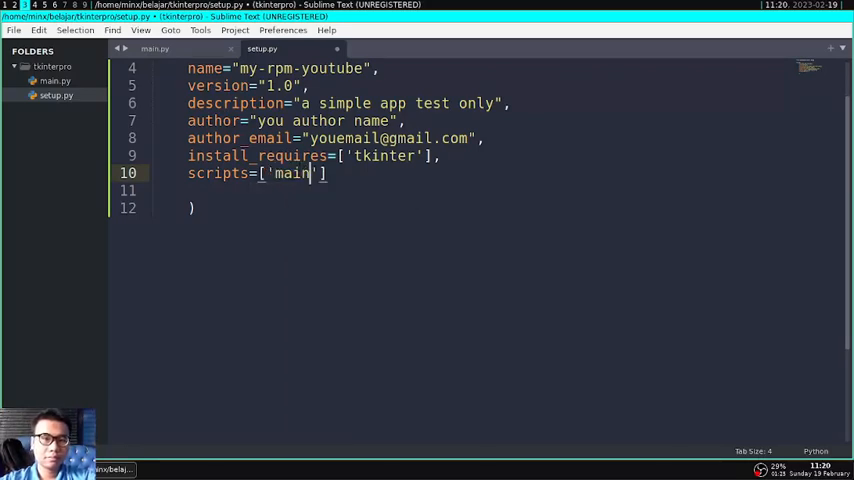
text(.py)
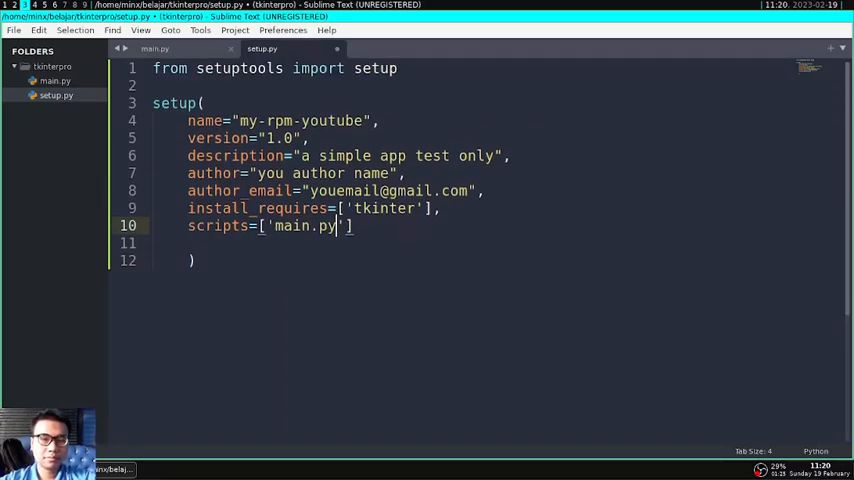
key(ctrl+s)
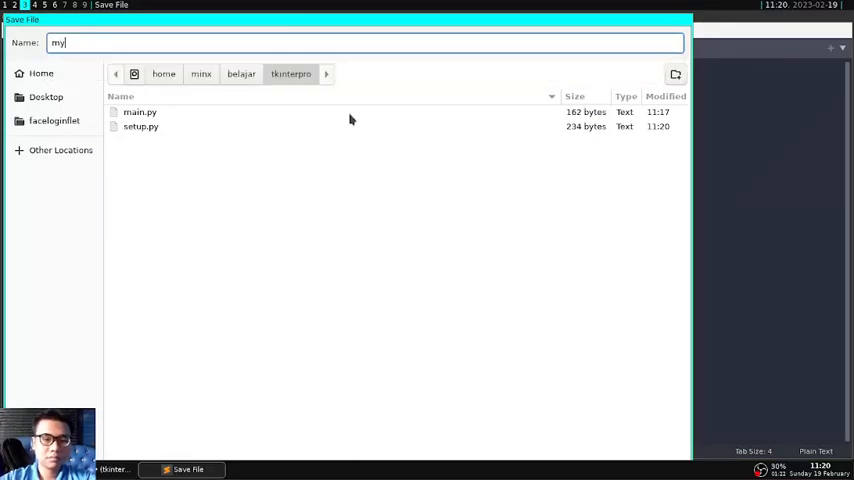
Save a new spec file and rename it to my-rpm-youtube.spec using the copied package name
text(-youtube.s)
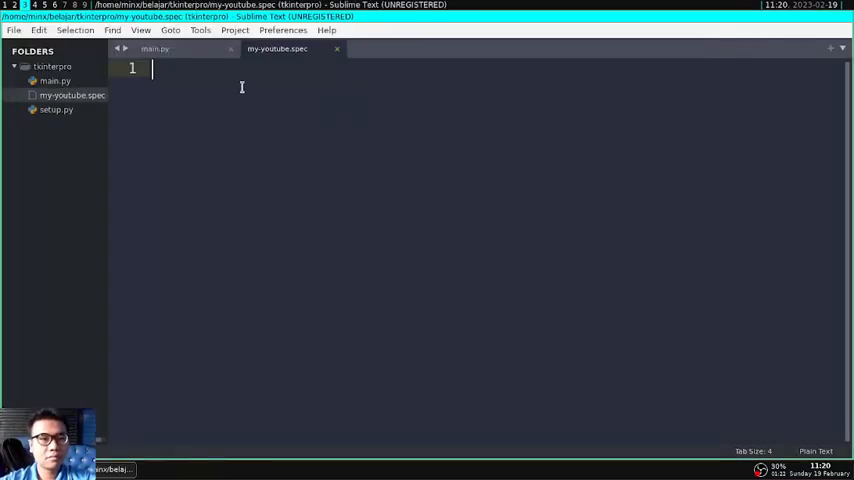
mouse_move(56, 109)
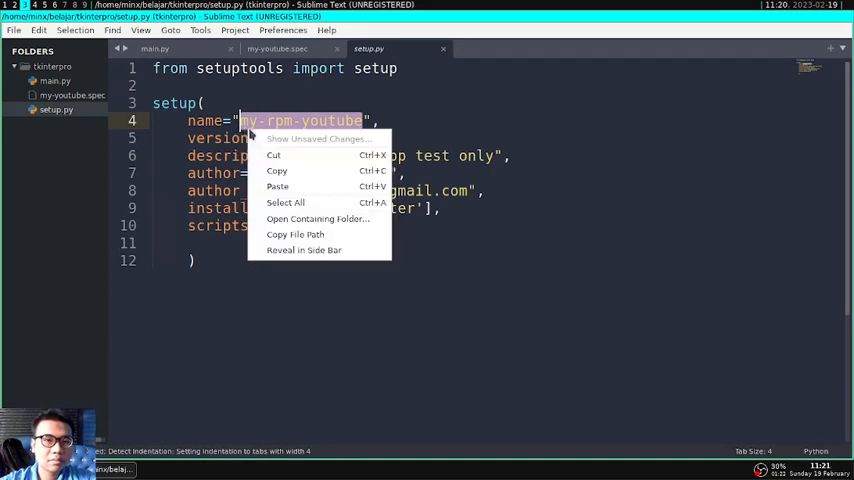
click(154, 48)
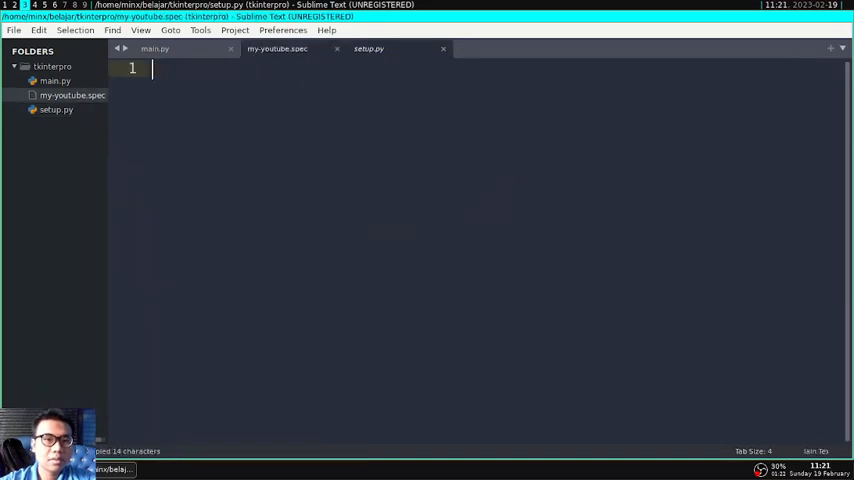
click(442, 48)
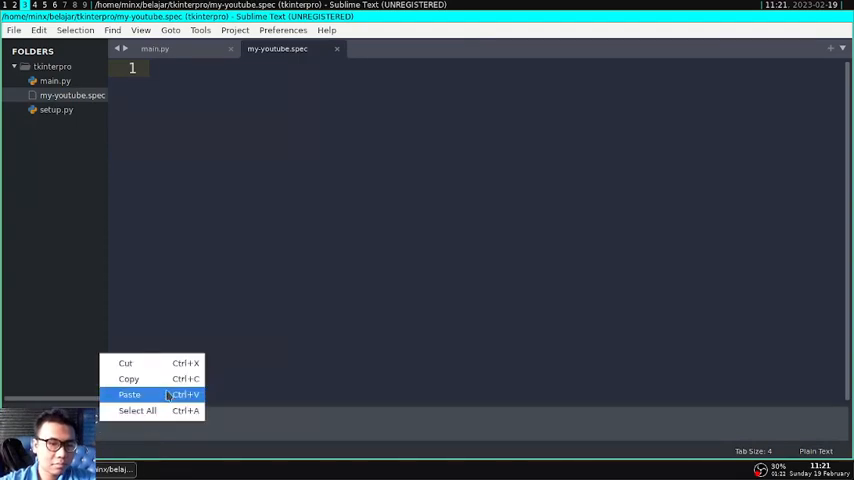
click(129, 394)
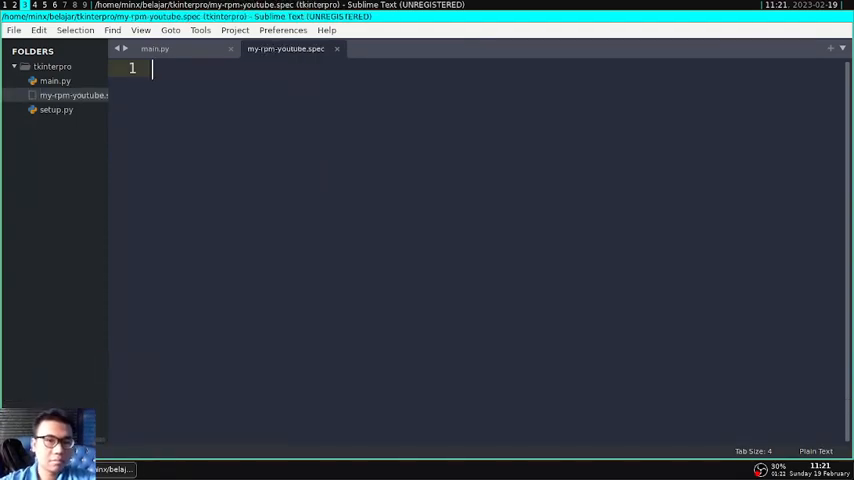
mouse_move(98, 156)
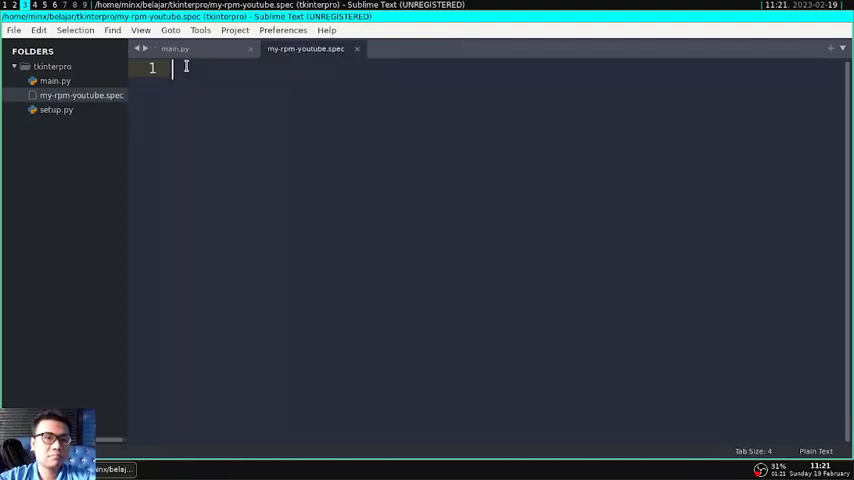
Draft Name, Version 1.0 and Release 1%{?dist} lines in the spec, then clear them
text(Name:myapp)
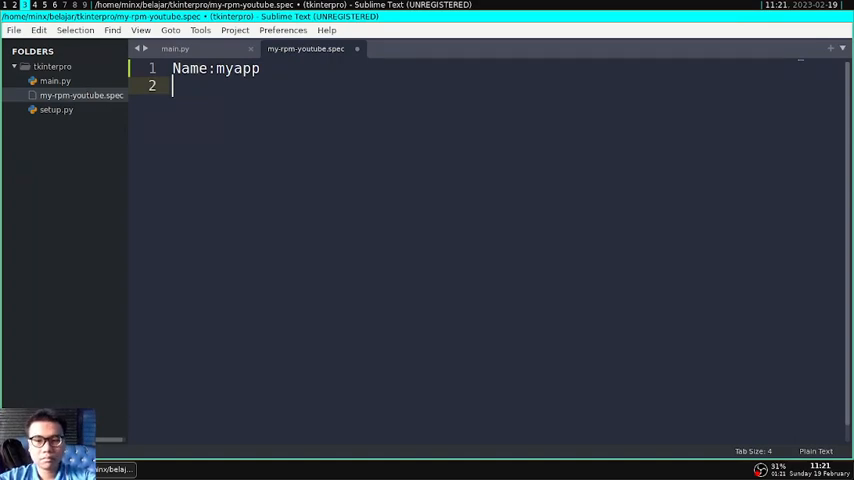
text(version:1.0)
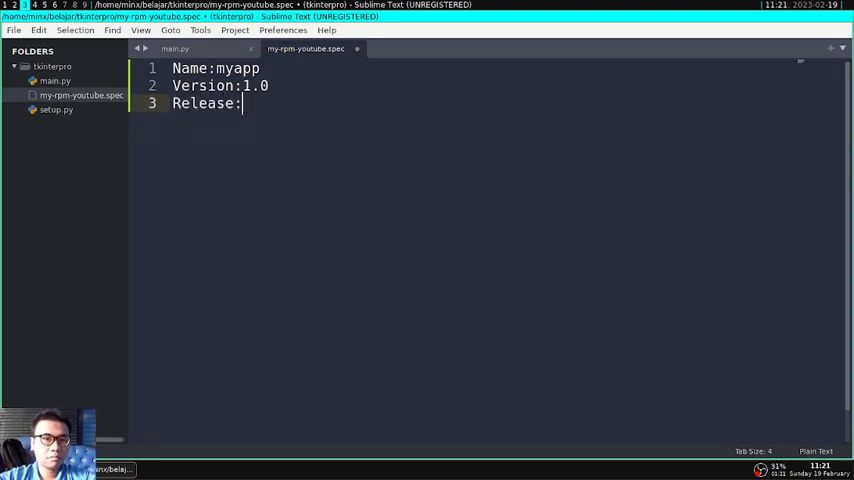
text(1)
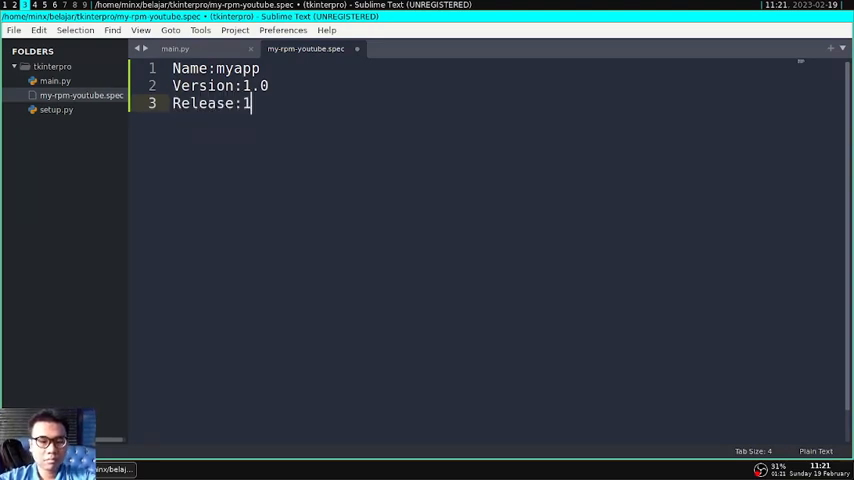
text(%{})
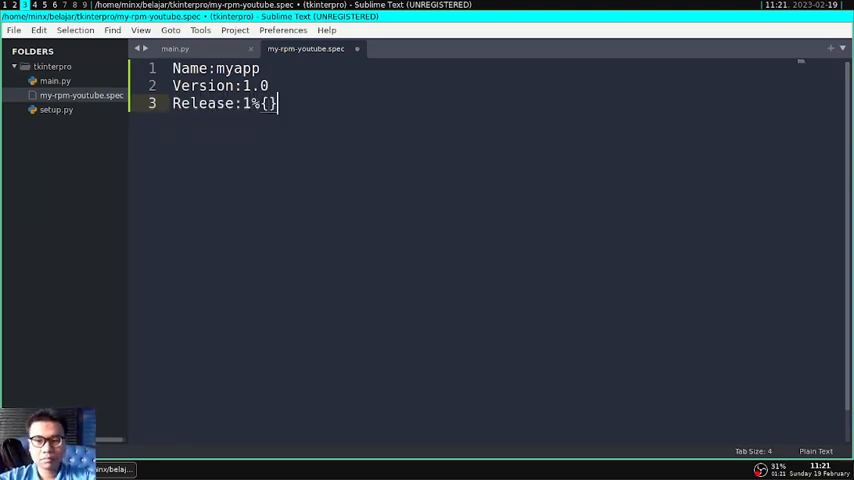
text(?dist)
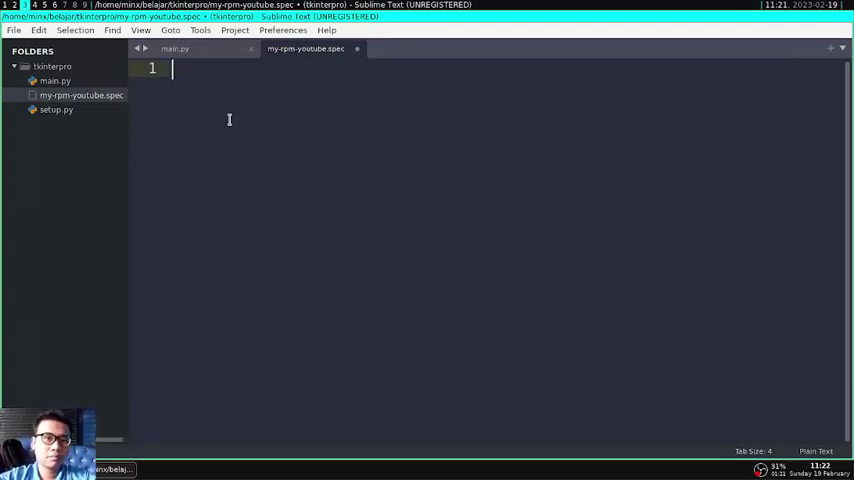
Paste the complete myapp spec definition into my-rpm-youtube.spec and save it
right_click(228, 120)
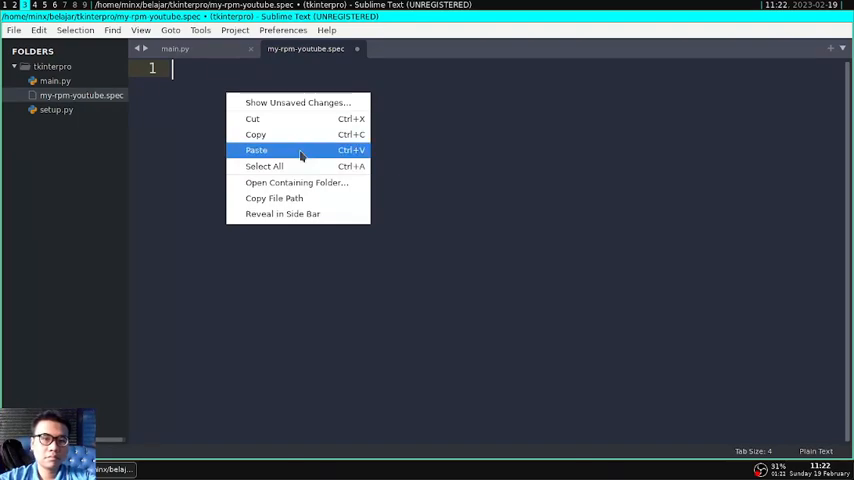
click(256, 150)
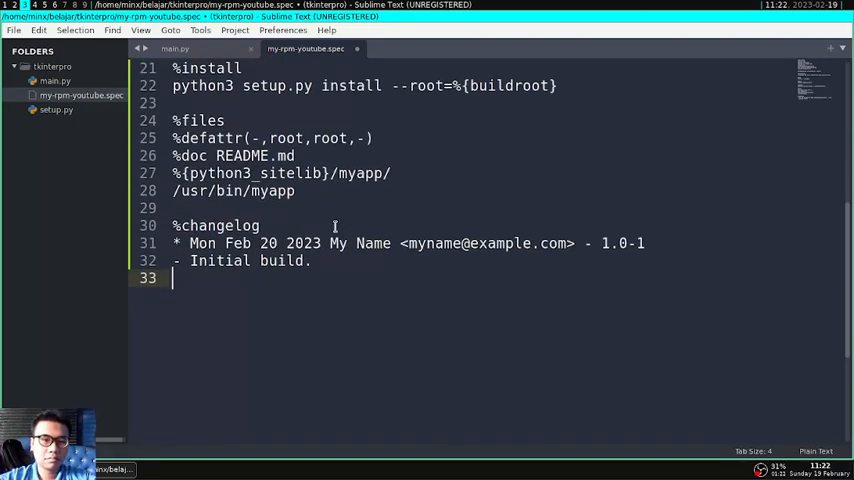
scroll(up, 3)
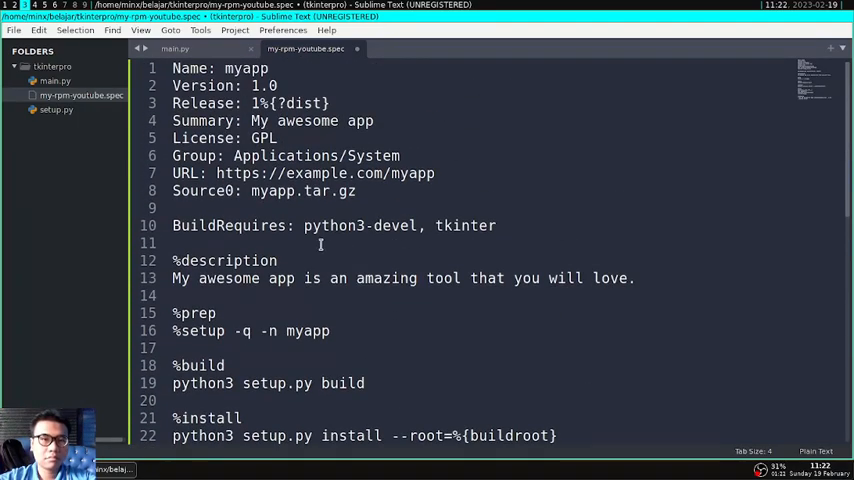
key(ctrl+s)
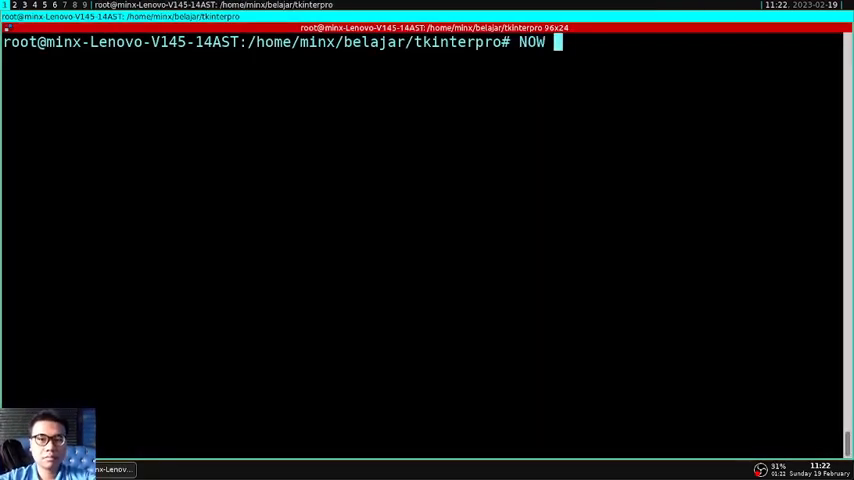
List the project folder, then run python3 setup.py bdist_rpm to build the RPMs
text(BUILD)
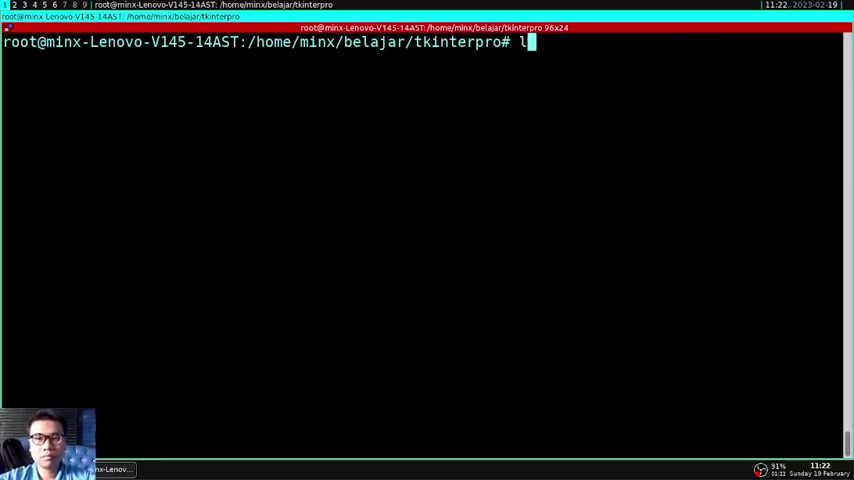
key(Return)
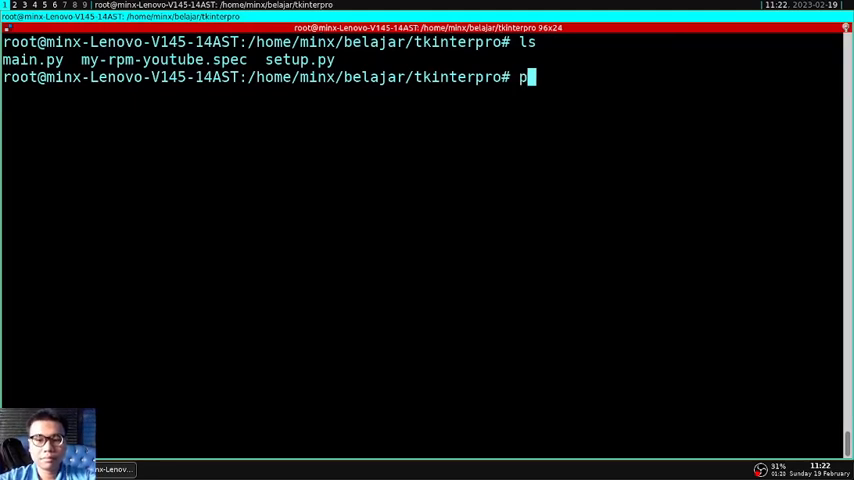
text(ython3)
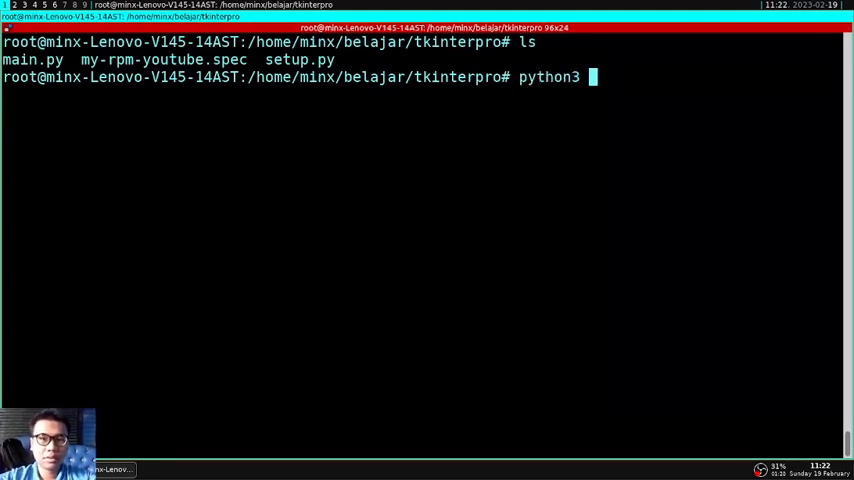
text(setup.py)
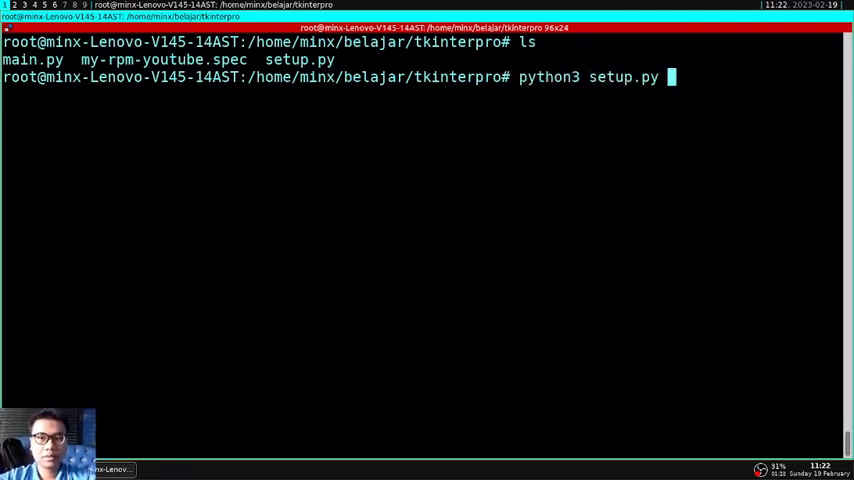
text(bdis)
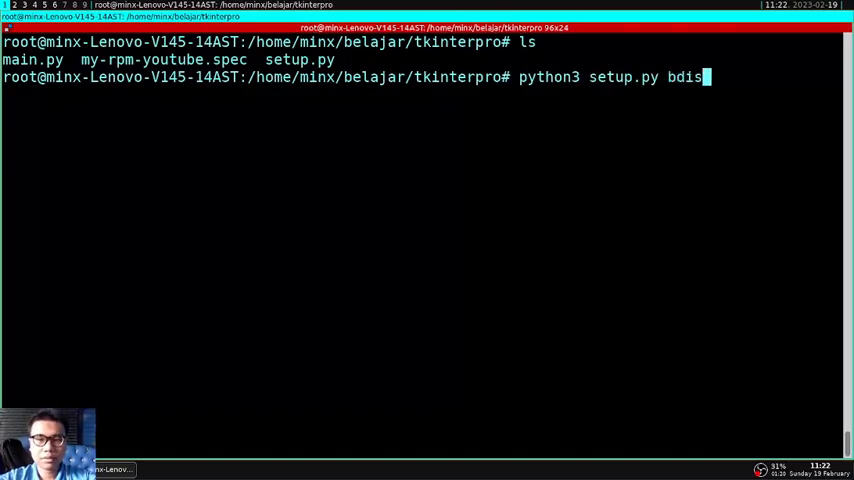
text(t_rpm)
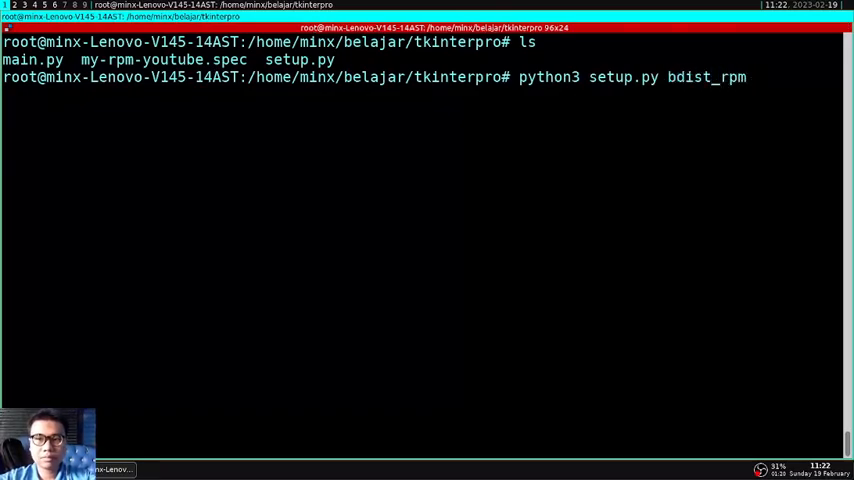
key(Return)
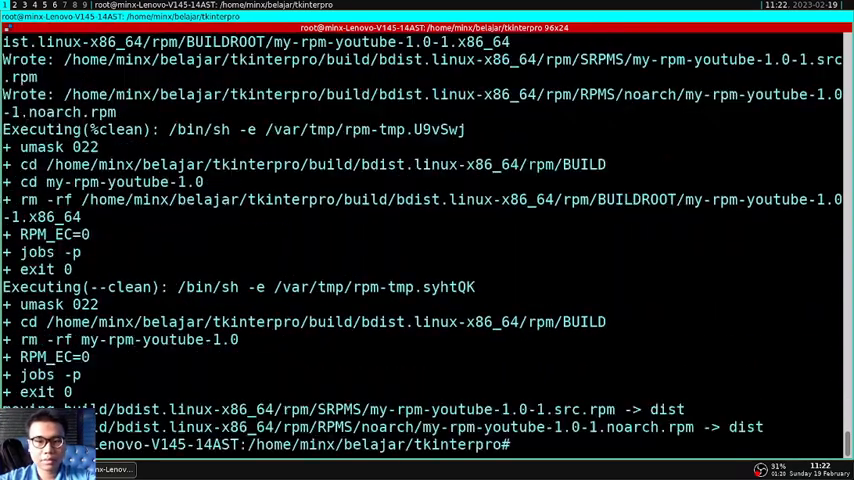
List the build outputs, change into dist, and type notes about installing
text(ls)
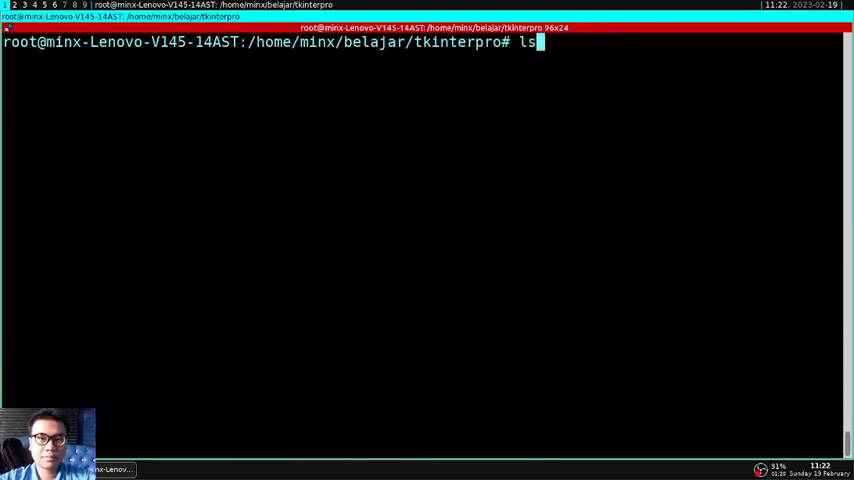
key(Return)
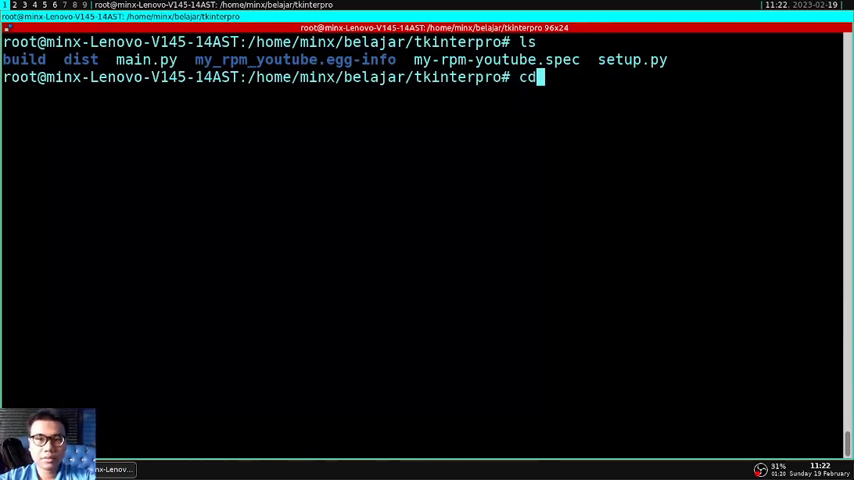
text(OUTP)
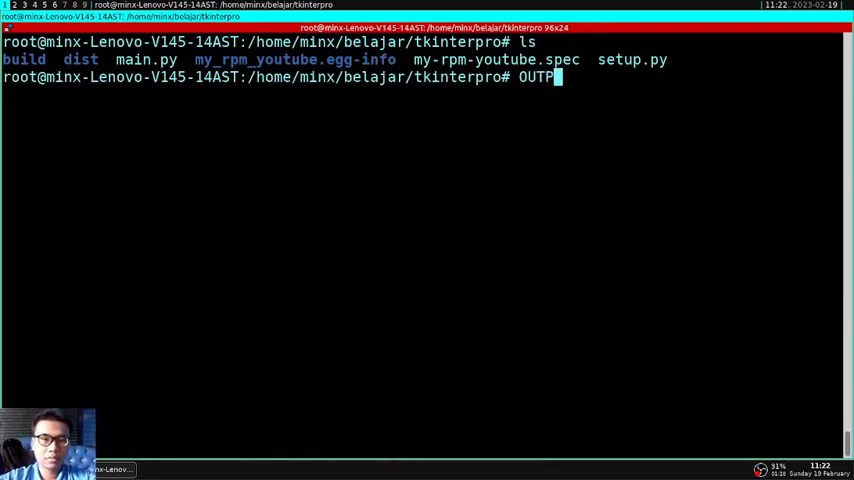
text(PUT IN DI)
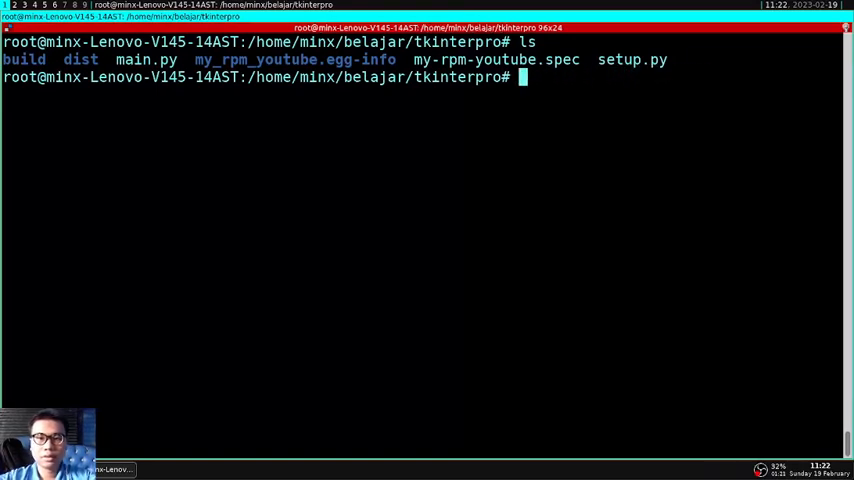
text(cd)
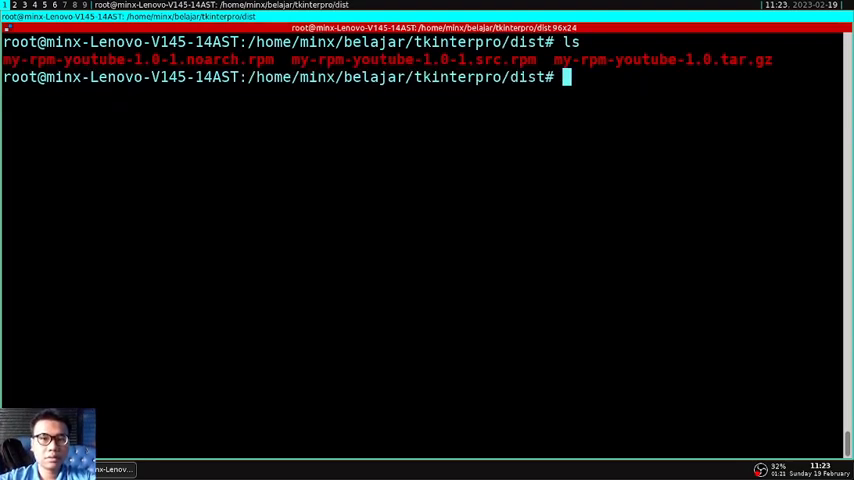
double_click(140, 59)
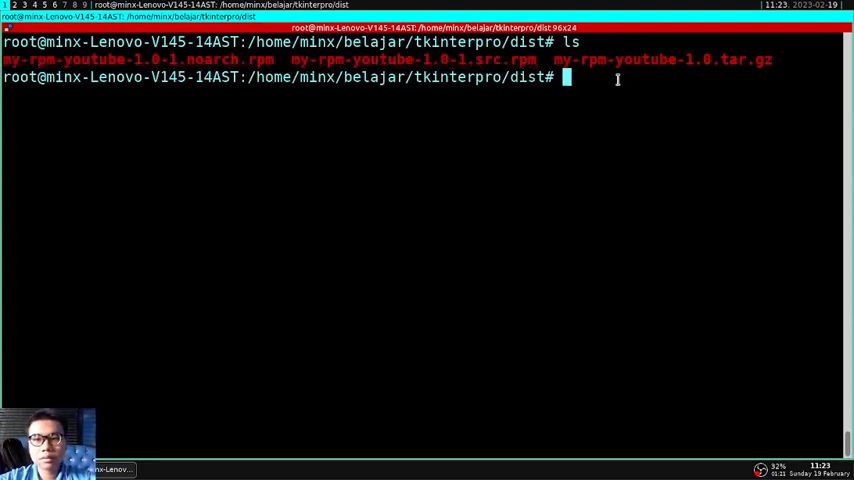
text(NOW INSTALL)
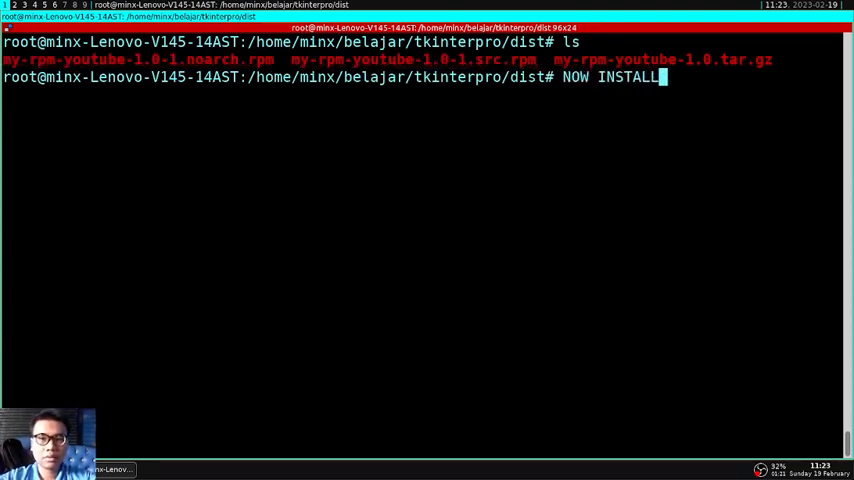
text(WITH)
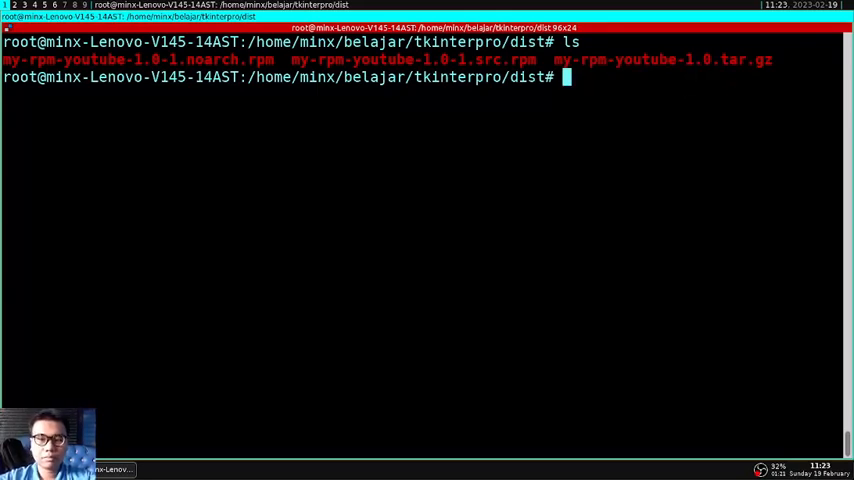
Convert my-rpm-youtube-1.0-1.noarch.rpm to a .deb with alien --to-deb
text(a)
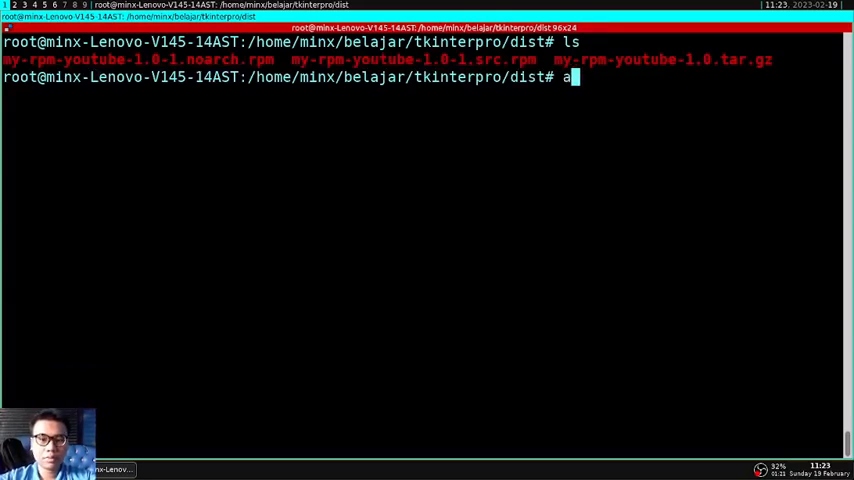
text(lien --)
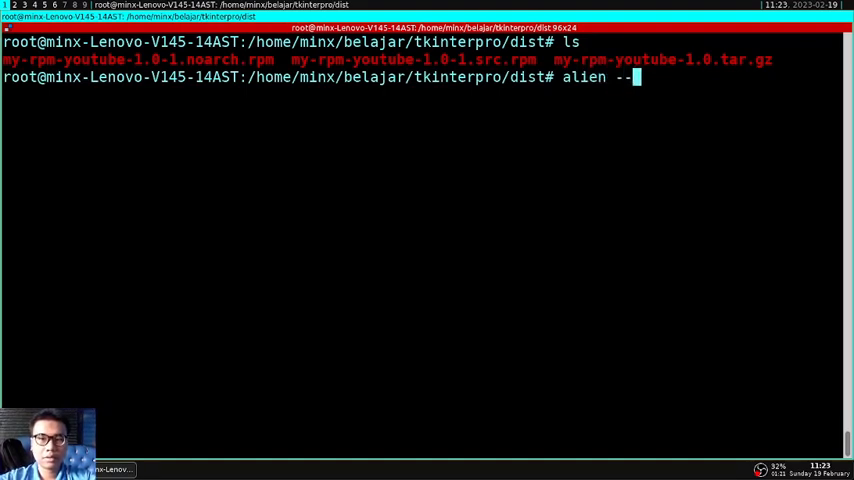
text(to-deb)
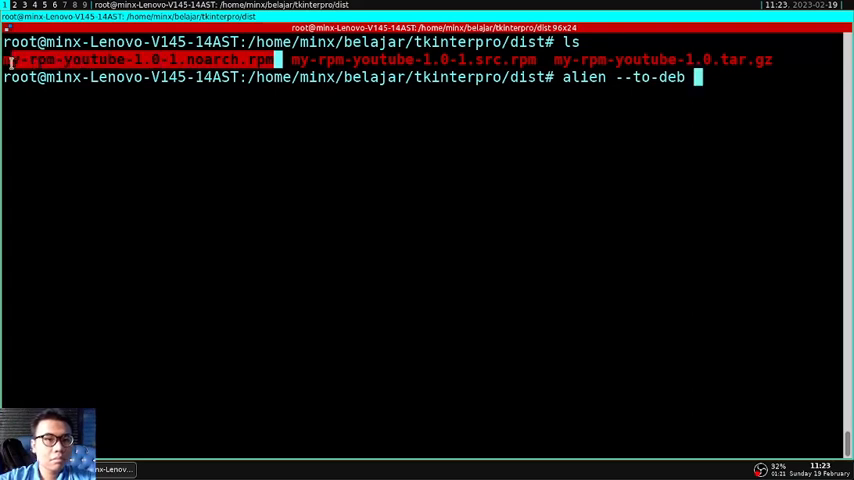
right_click(70, 65)
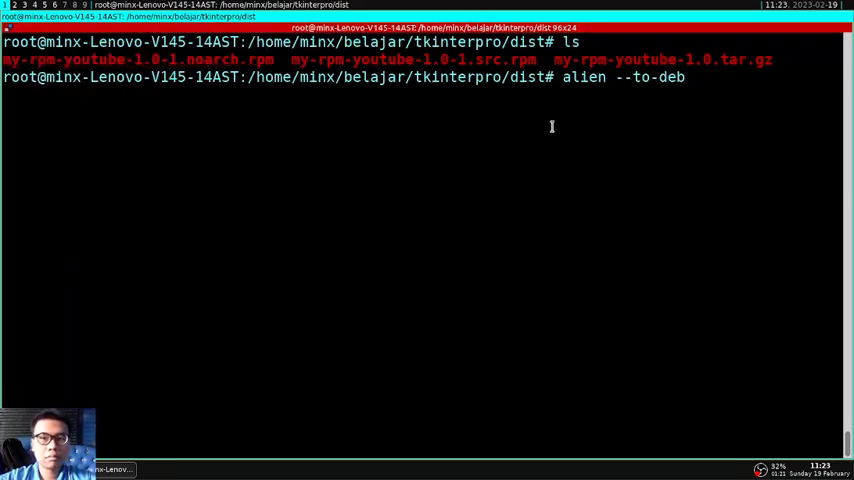
text(my-rpm-youtube-1.0-1.noarch.rpm)
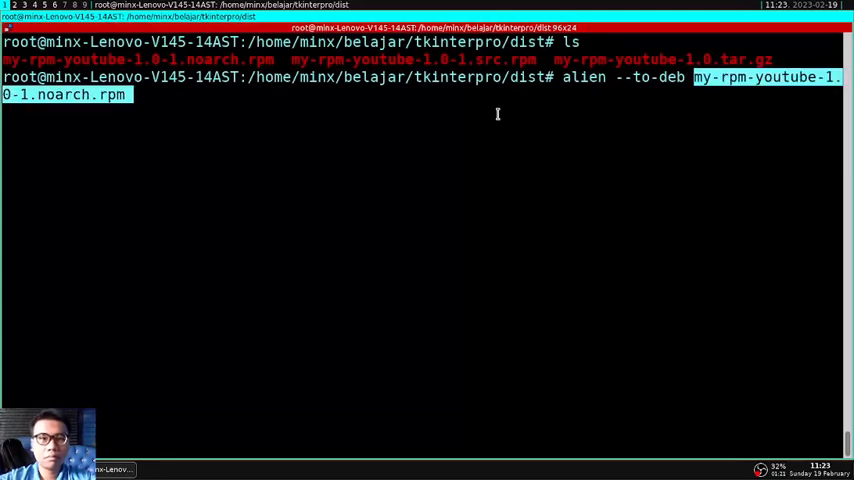
key(Return)
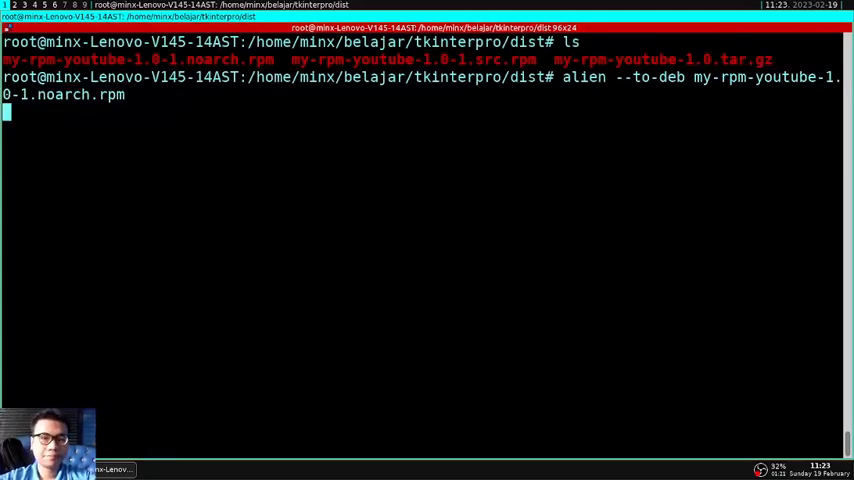
key(Return)
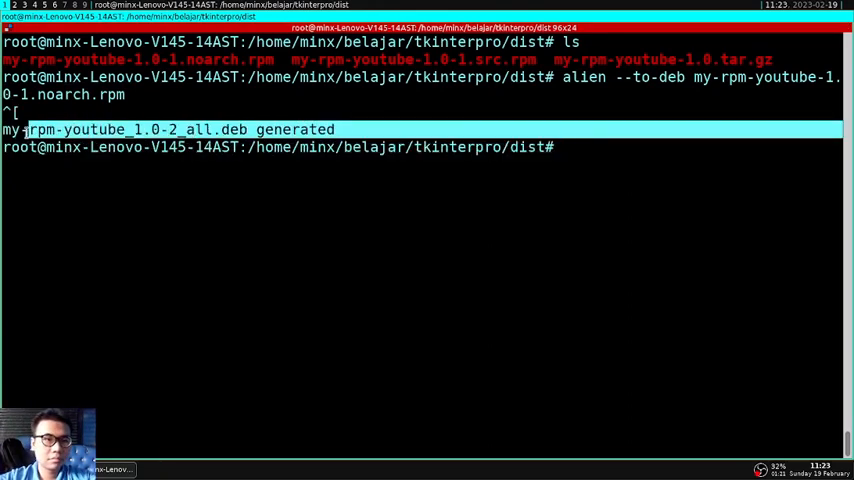
text(l)
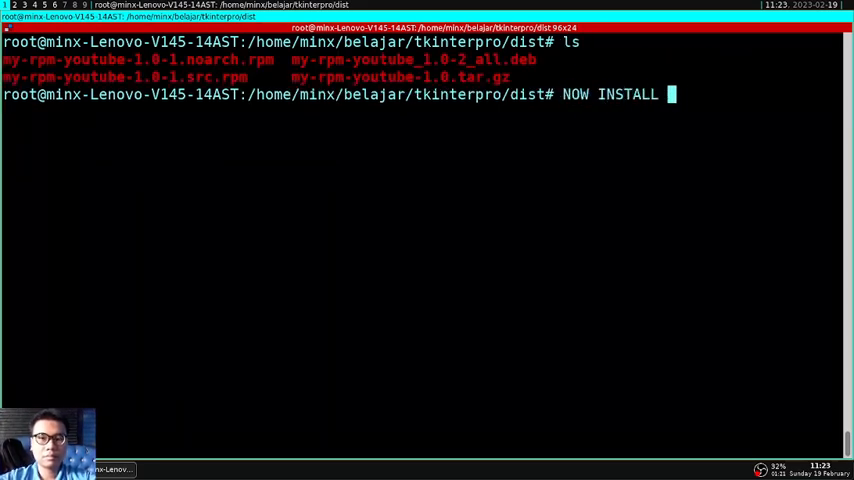
Note 'DEB FILE', install my-rpm-youtube_1.0-2_all.deb with dpkg -i, and note success
text(DEB FILE)
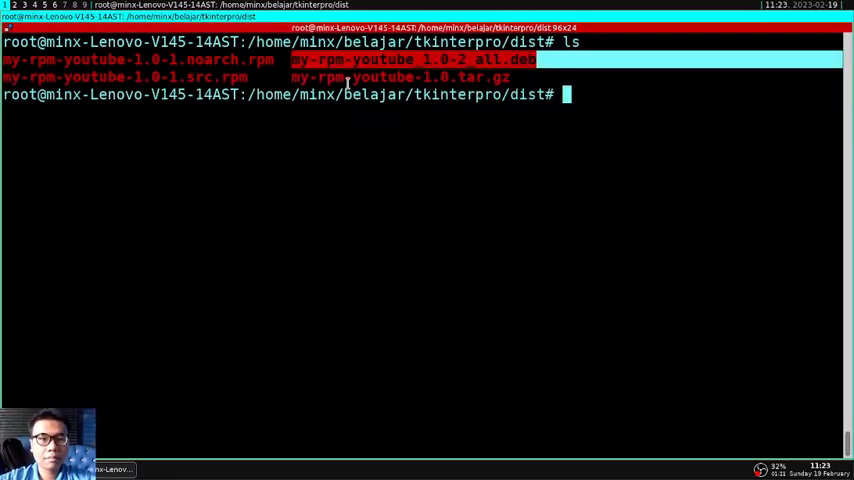
text(dpkg -)
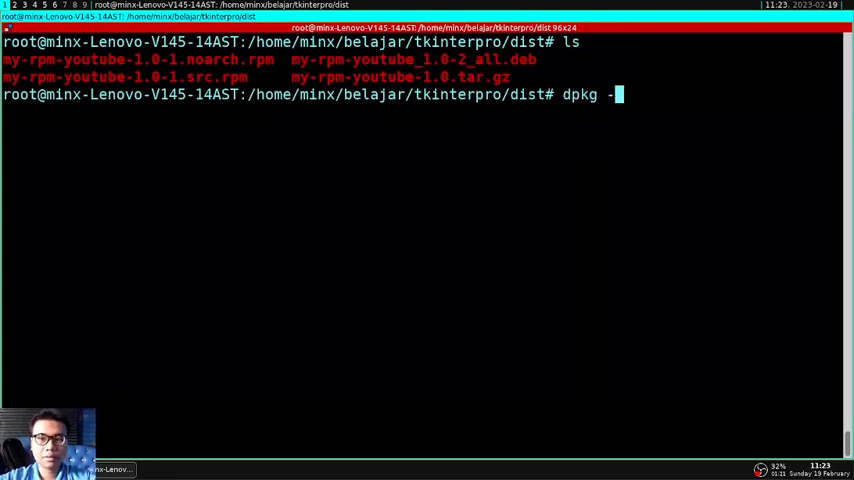
text(i my-rpm-youtube_1.0-2_all.deb)
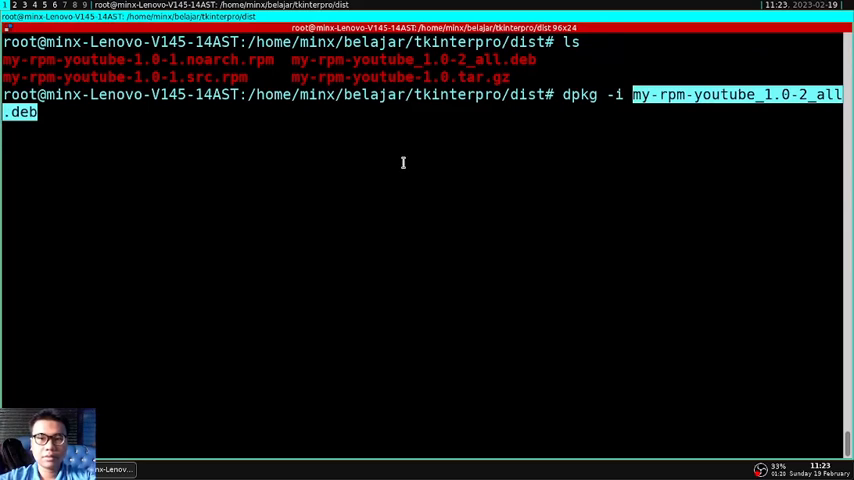
key(Return)
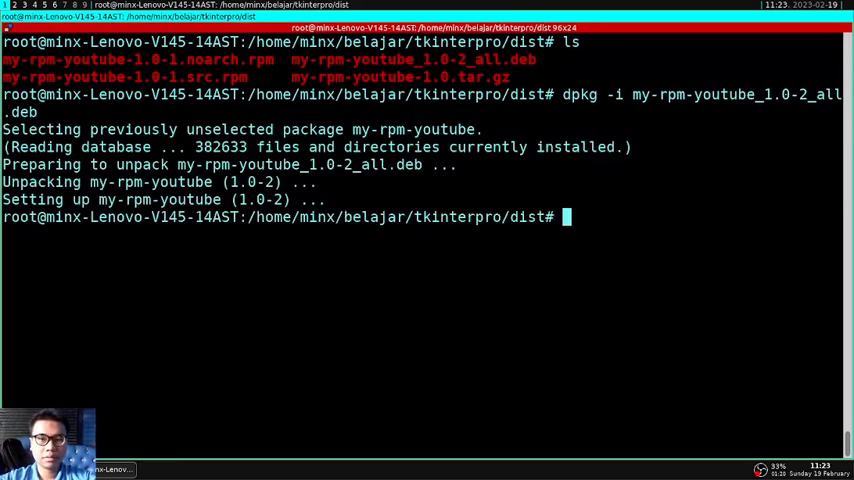
text(YOU SUC)
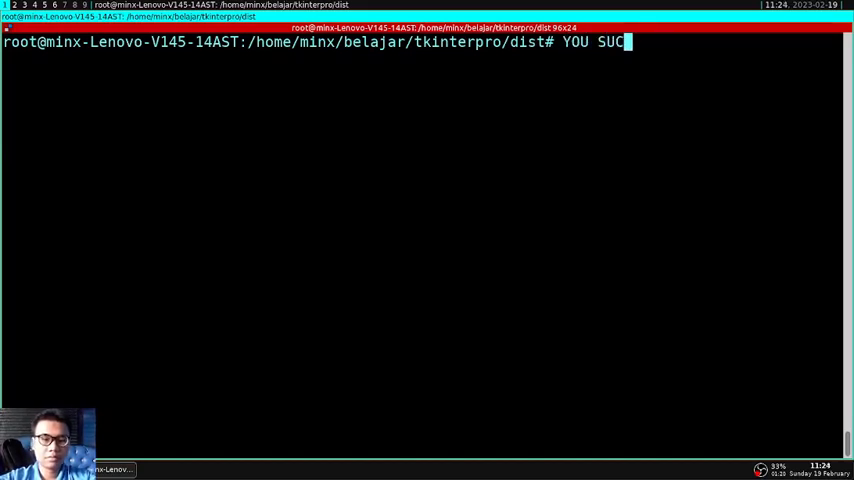
Type the note 'SUCCESS INSTALL AND SEARCH LOCATION' in the terminal
text(CESS INSTALL)
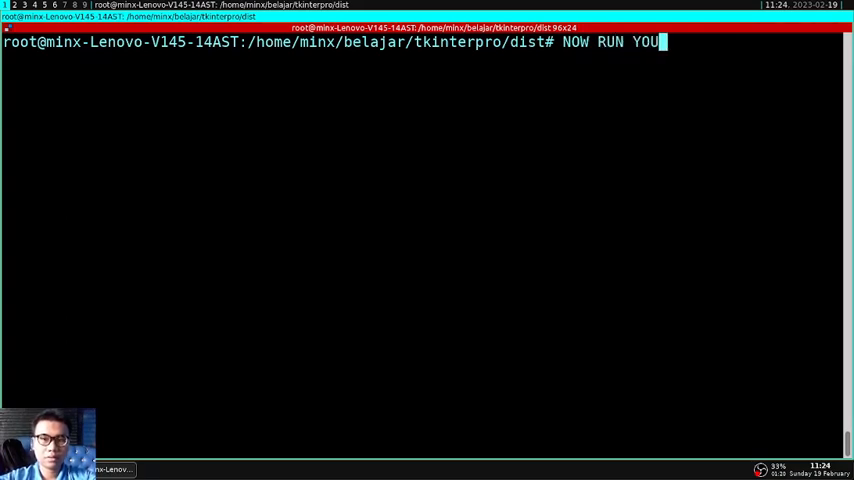
text(ls)
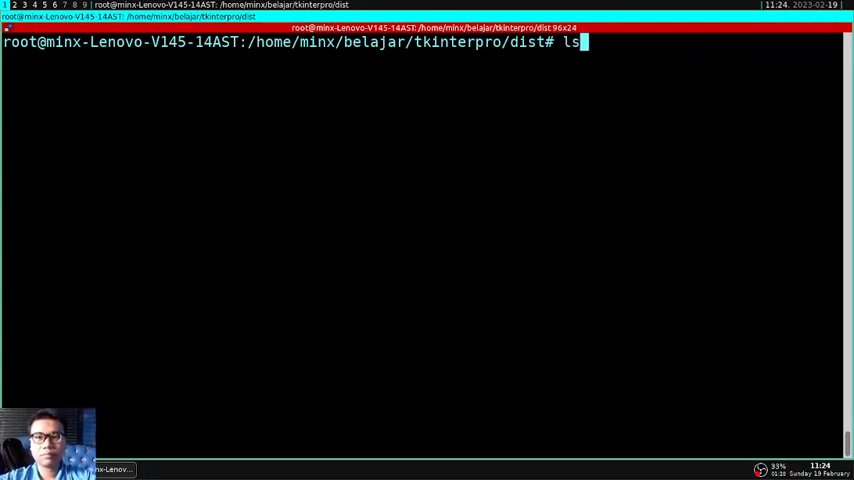
key(BackSpace)
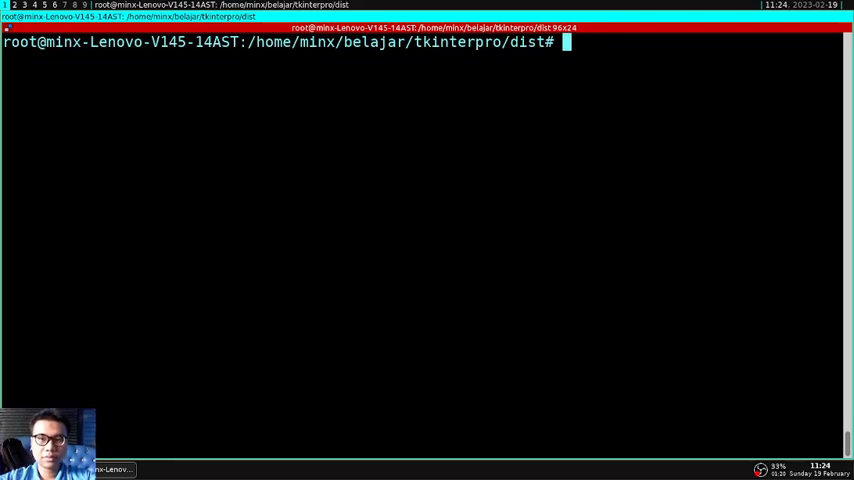
text(AND SEARCG)
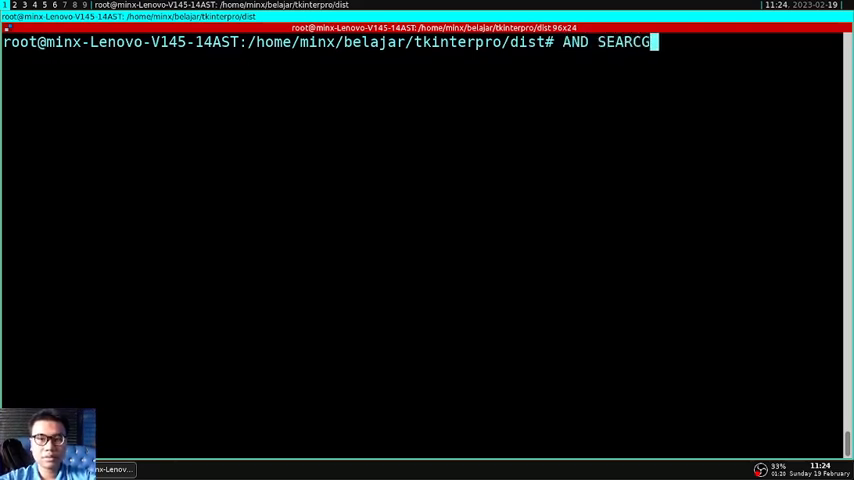
text(H LCOATI)
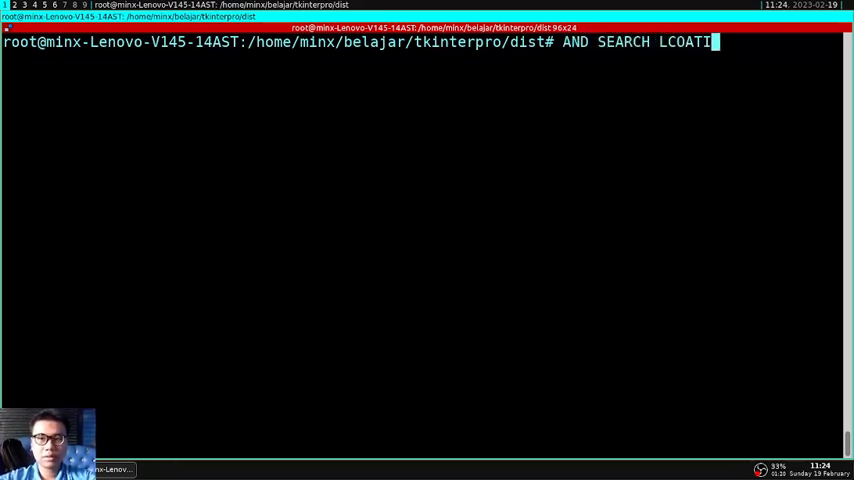
text(LOCATIO)
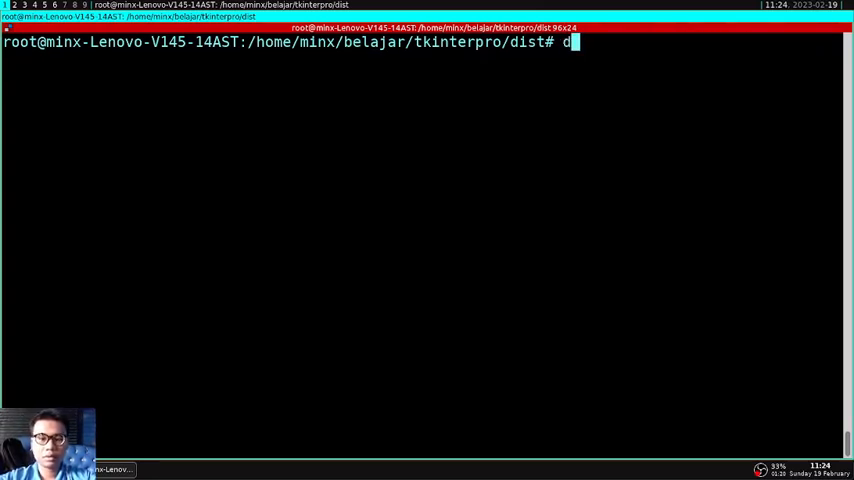
Start a dpkg-query -L command and copy 'my-rpm-youtube' from setup.py
text(pkg-q)
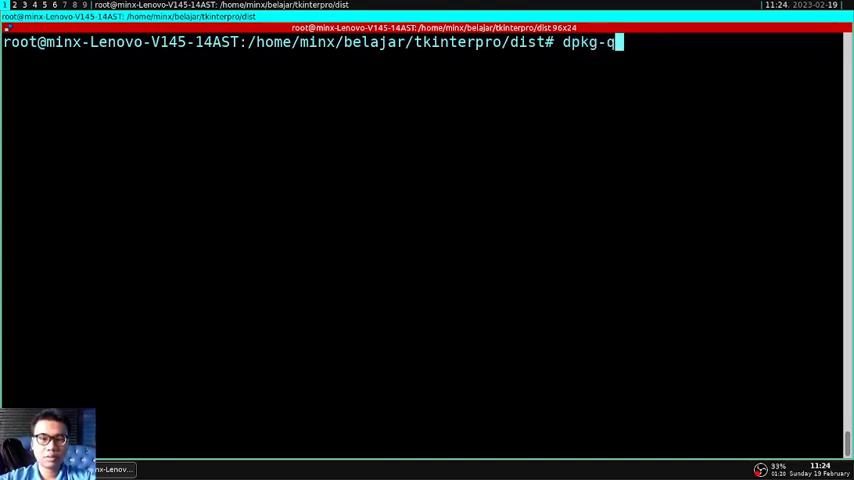
text(uery -)
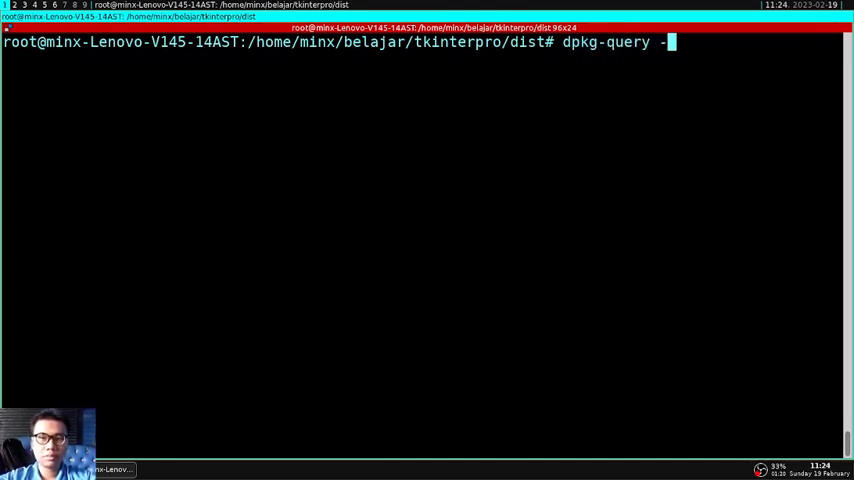
key(BackSpace)
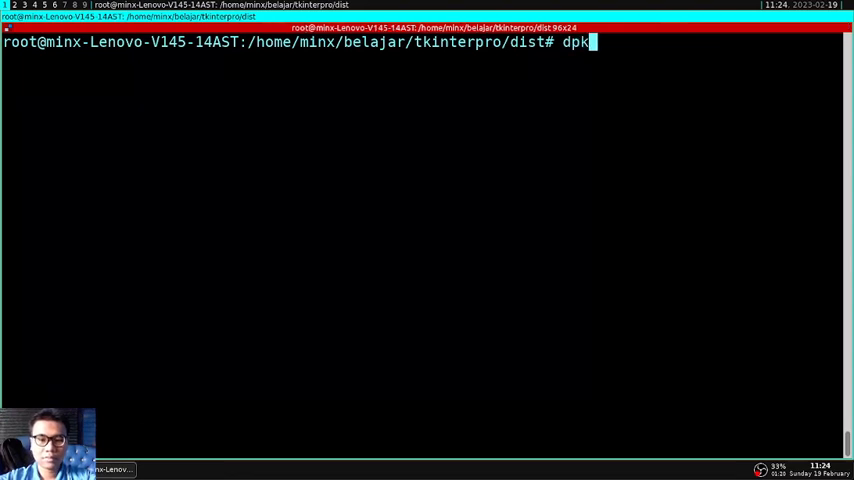
text(g-query)
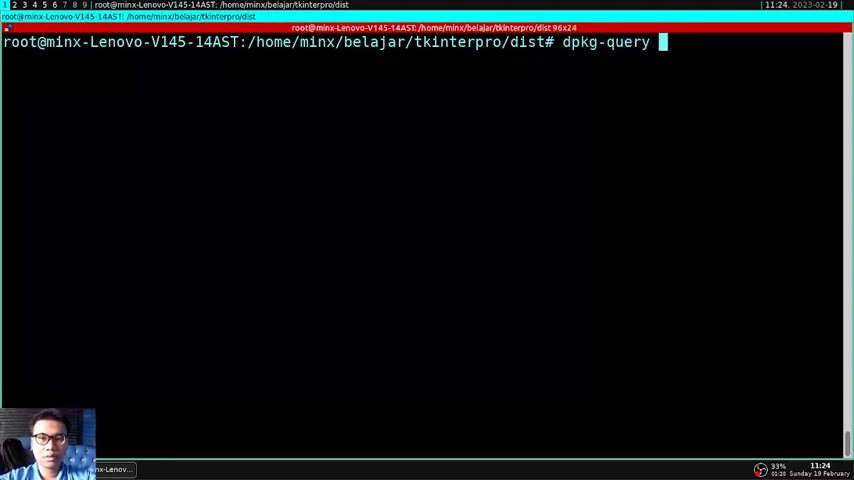
text(-L YOU)
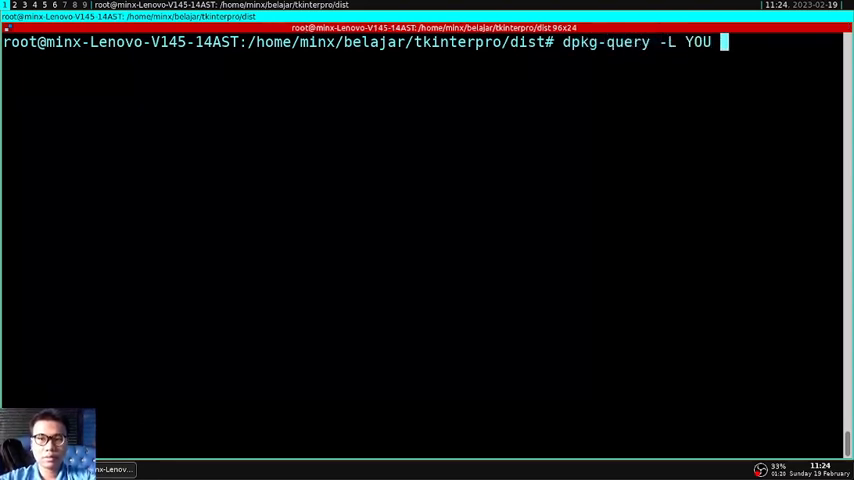
text(APP NAME HE)
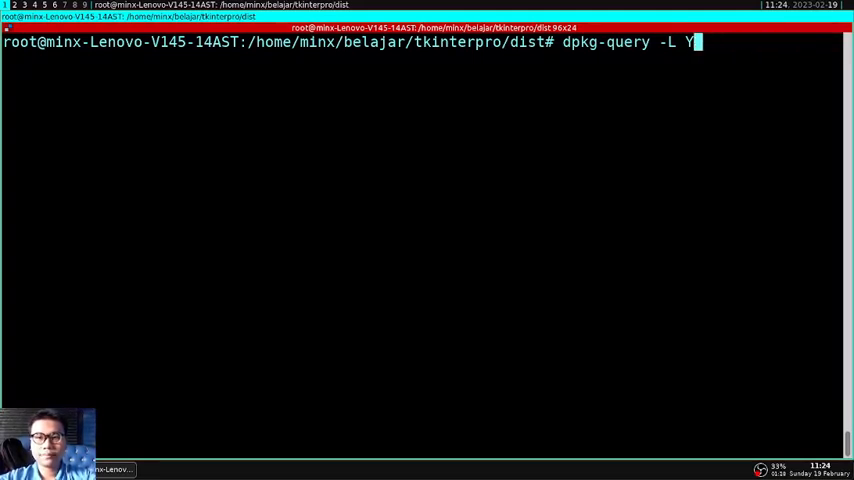
text(my-)
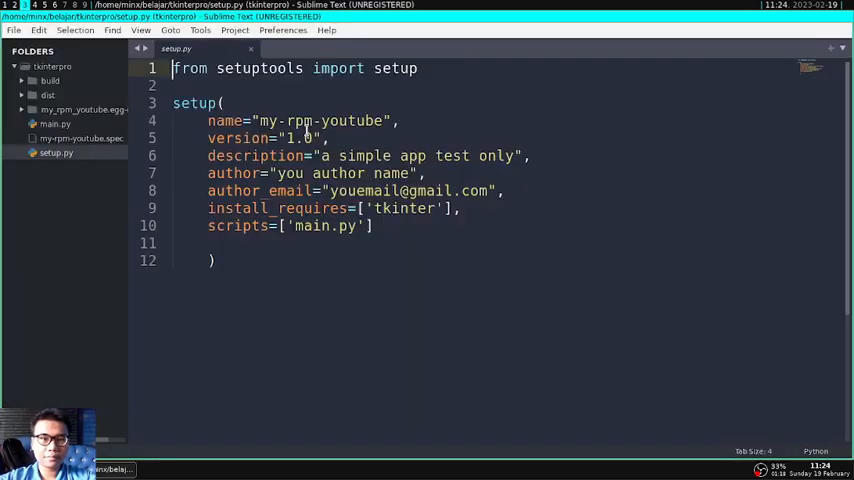
double_click(317, 120)
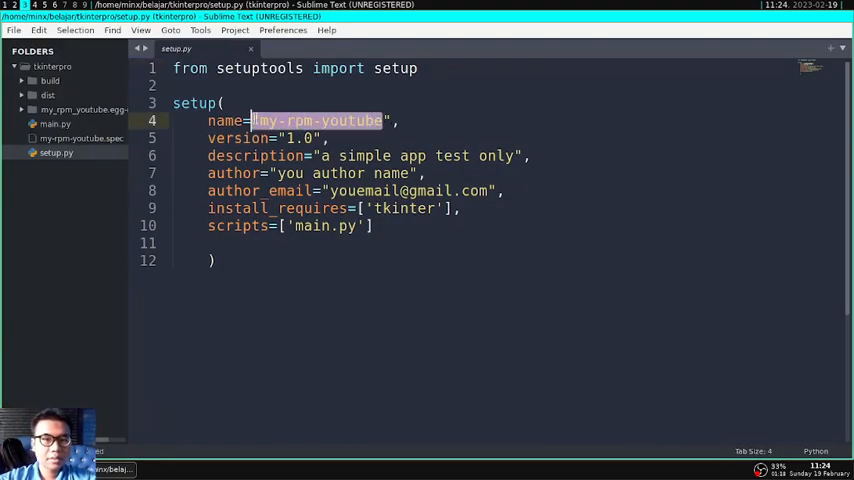
key(ctrl+c)
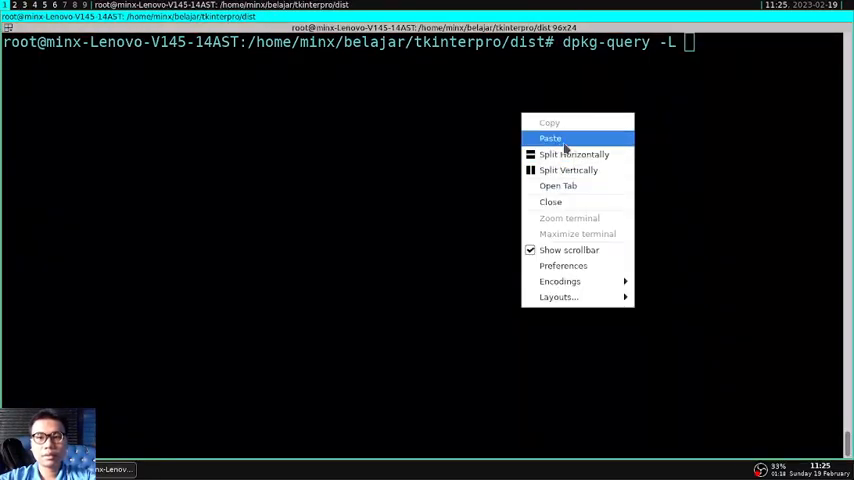
Paste my-rpm-youtube into dpkg-query -L and list its files, selecting /usr/local/bin/main.py
click(550, 138)
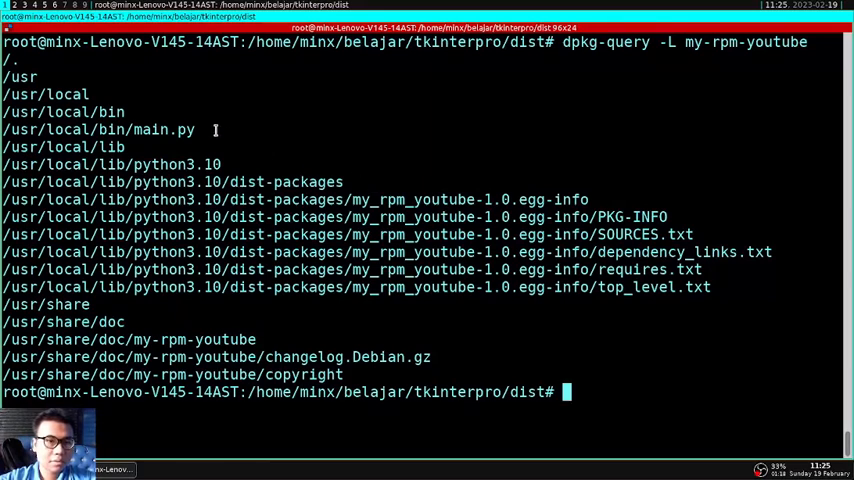
right_click(100, 130)
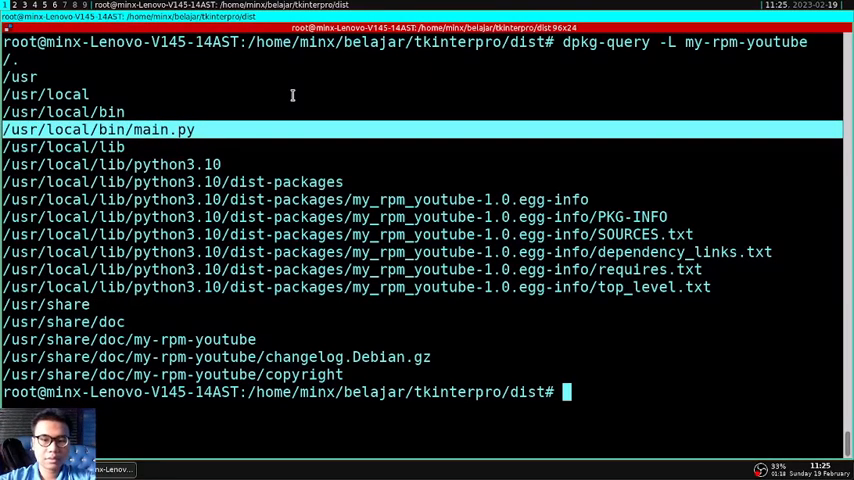
Run python3 /usr/local/bin/main.py to open the My RPM YOUTUBE app window
text(python3)
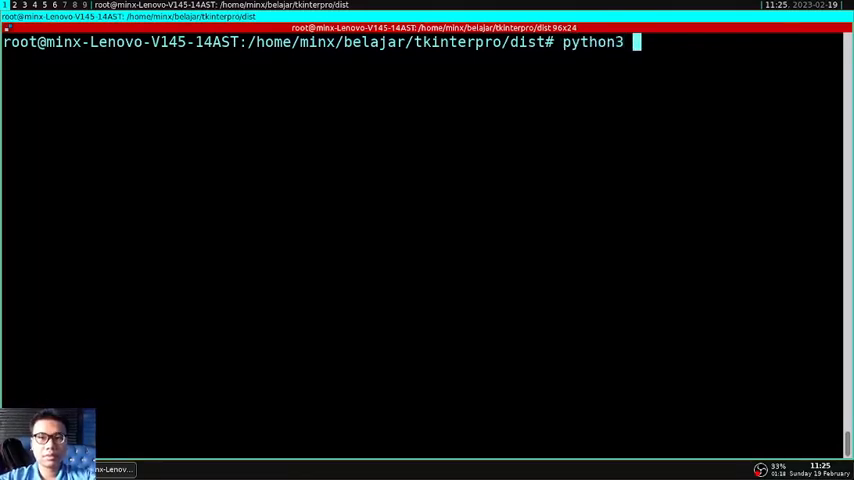
right_click(363, 200)
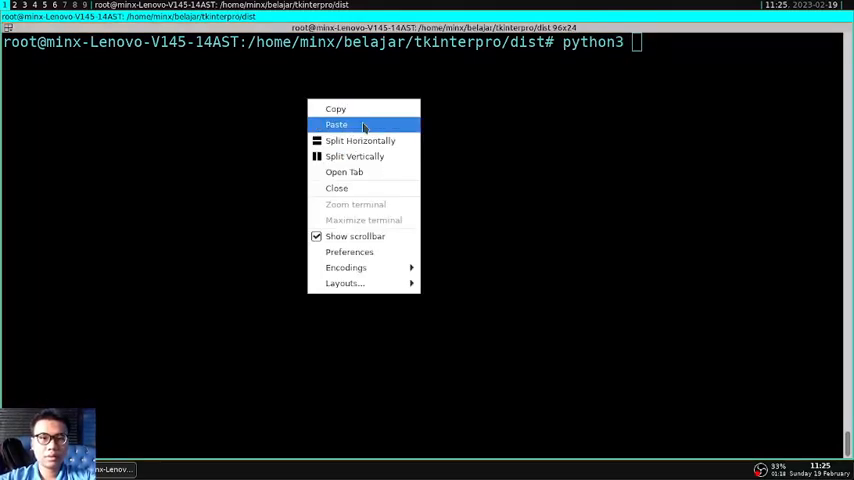
click(336, 124)
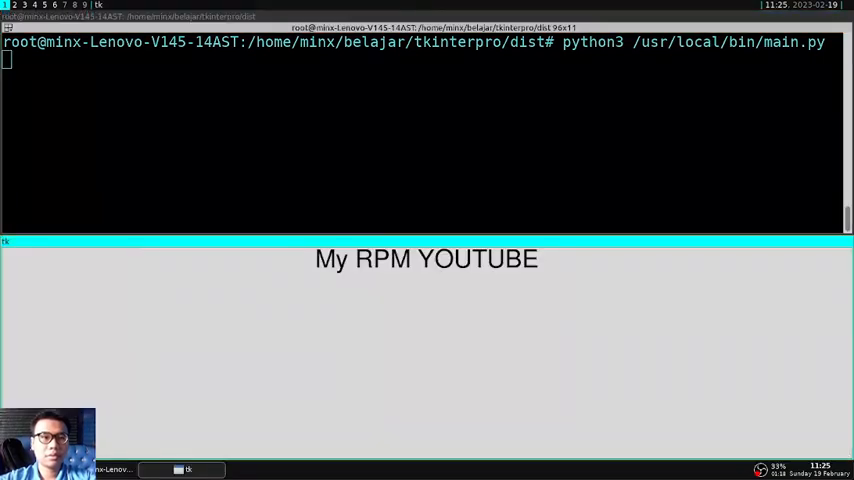
mouse_move(358, 283)
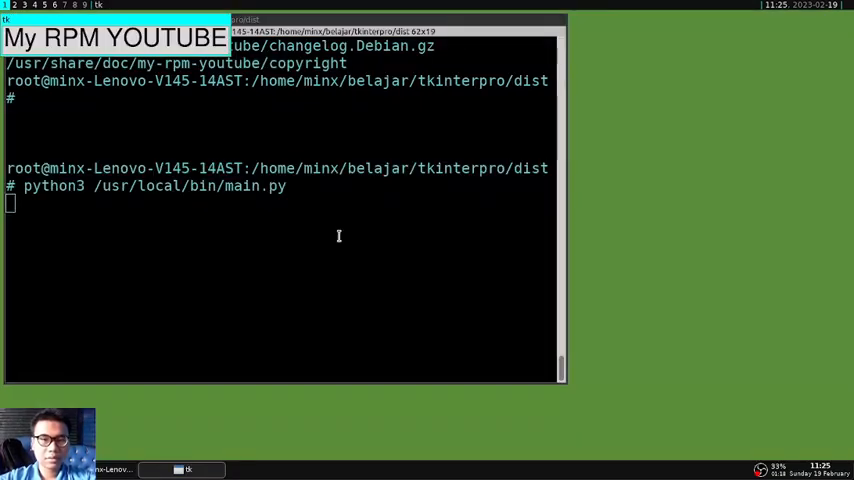
drag(115, 38, 551, 137)
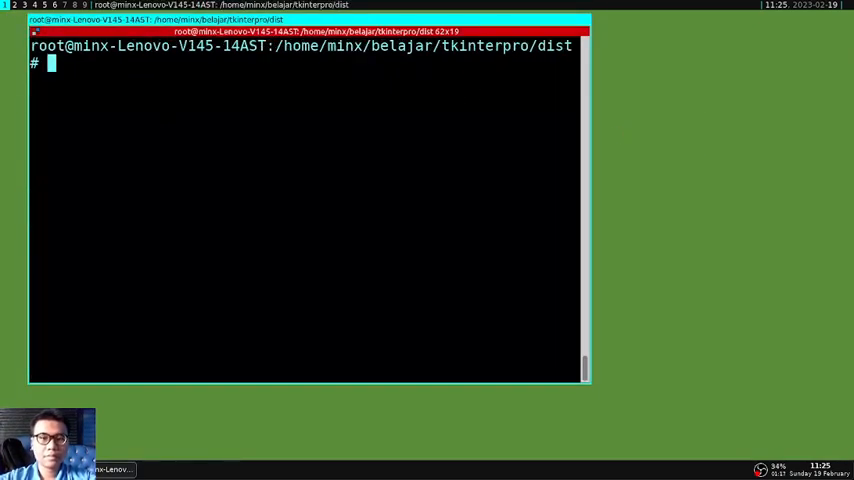
text(python3 /usr/local/bin/main.py)
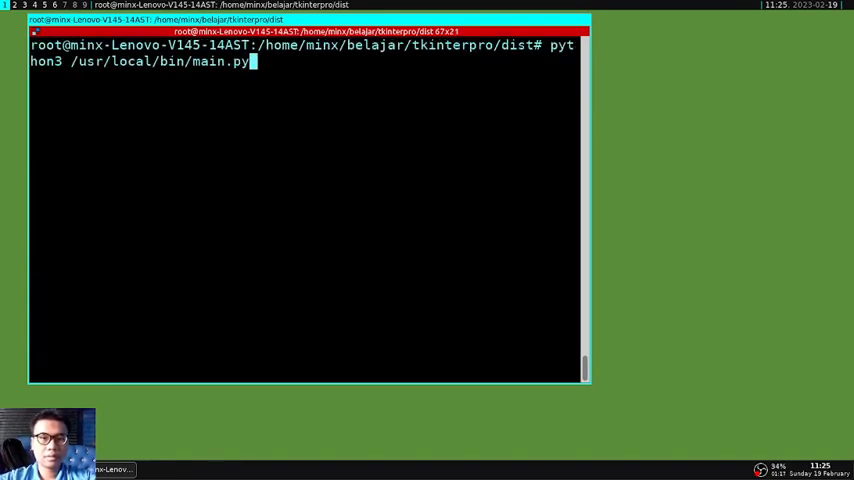
key(Return)
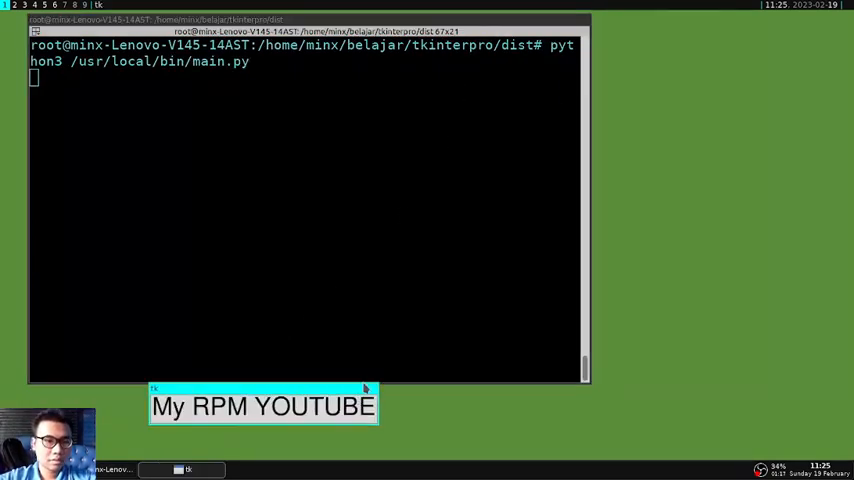